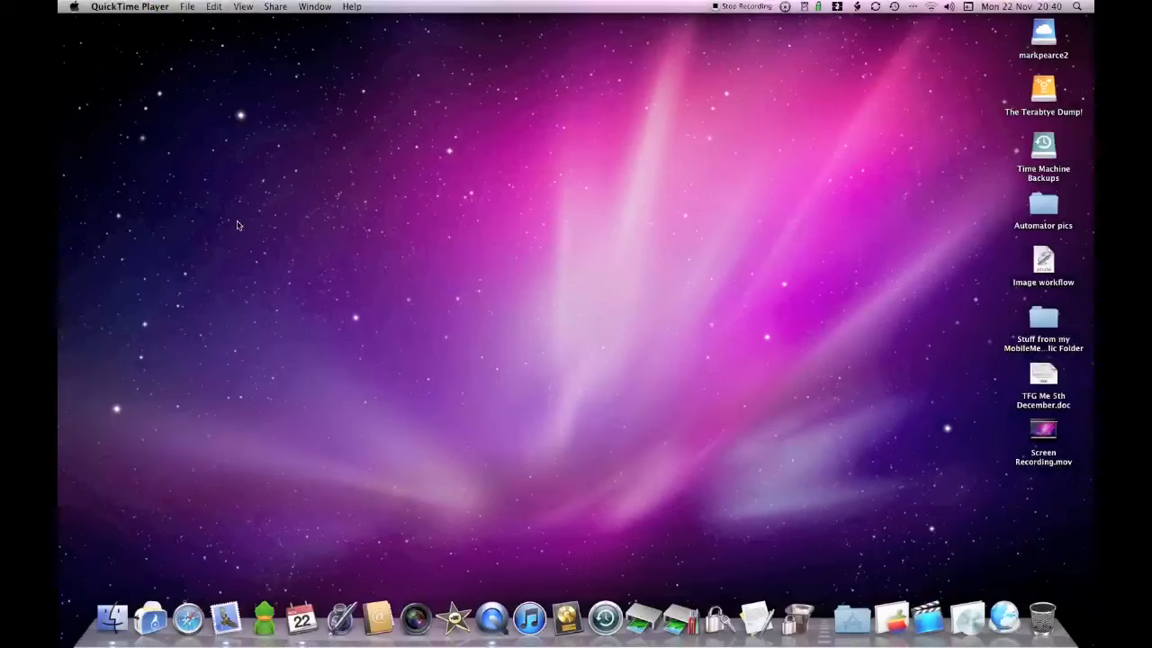
{"action": "mouse_move", "coordinate": [88, 351]}
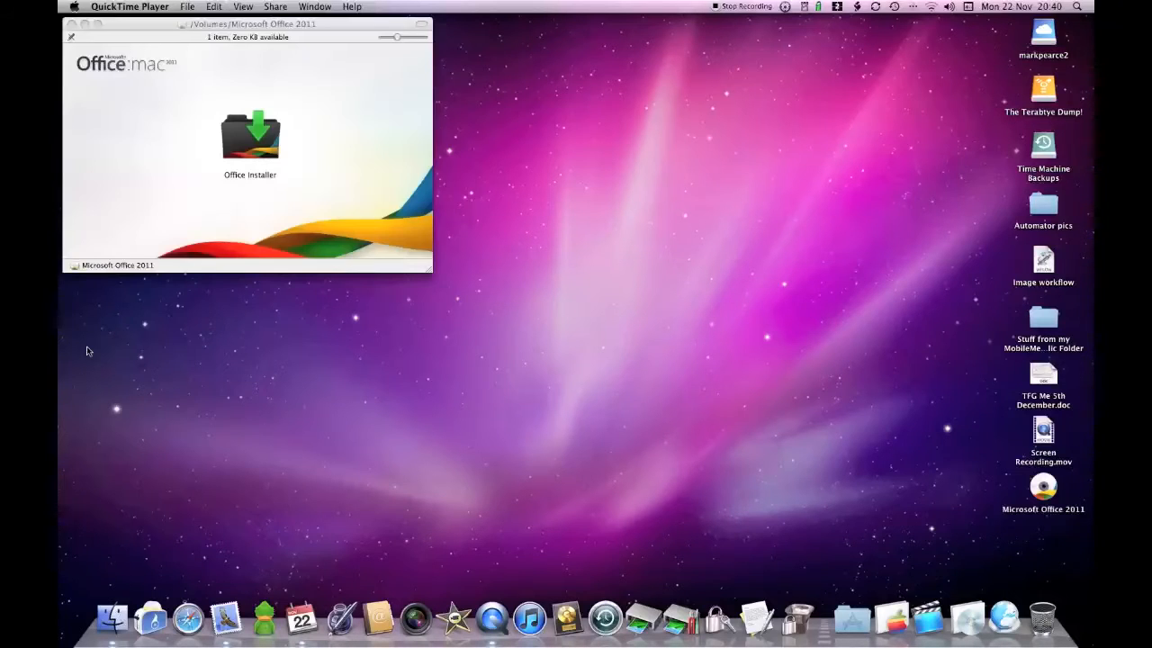
{"action": "mouse_move", "coordinate": [147, 98]}
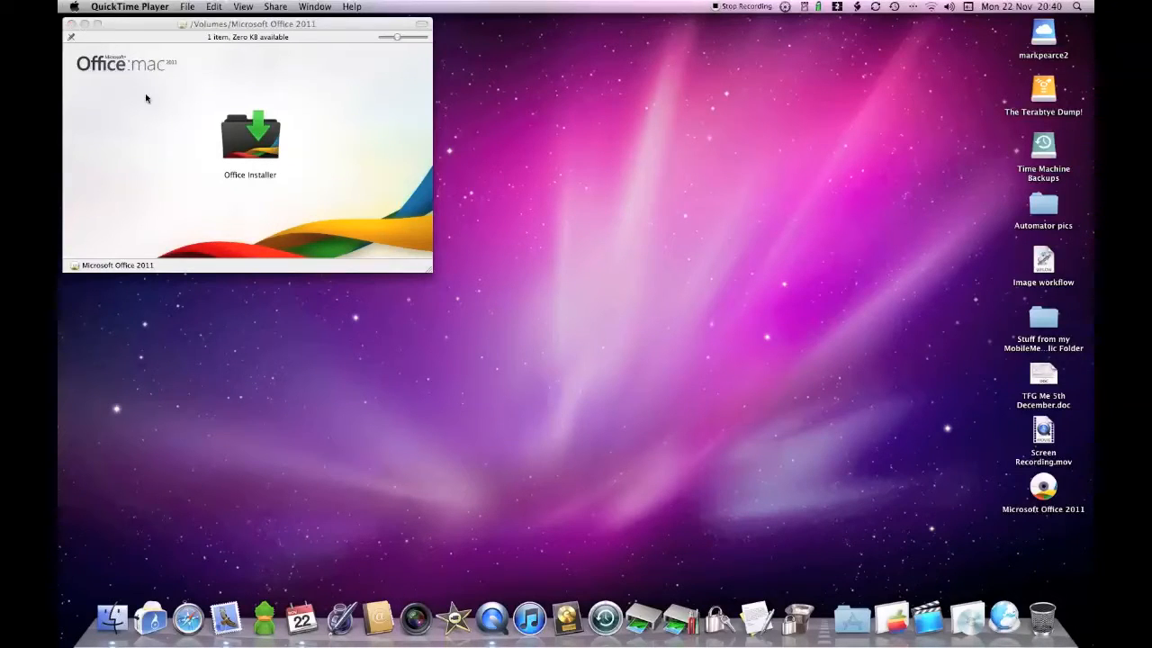
Select the Office Installer package on the mounted Microsoft Office 2011 disc
{"action": "left_click", "coordinate": [250, 137]}
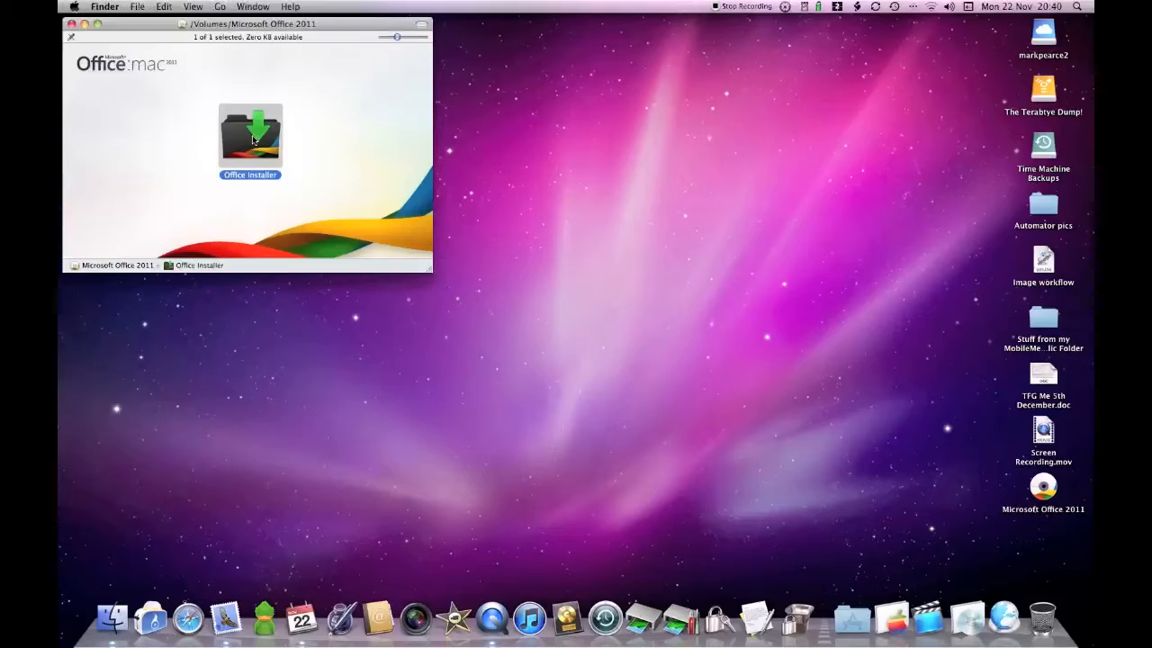
Launch Office Installer, step past the introduction and agree to the licence terms
{"action": "double_click", "coordinate": [250, 135]}
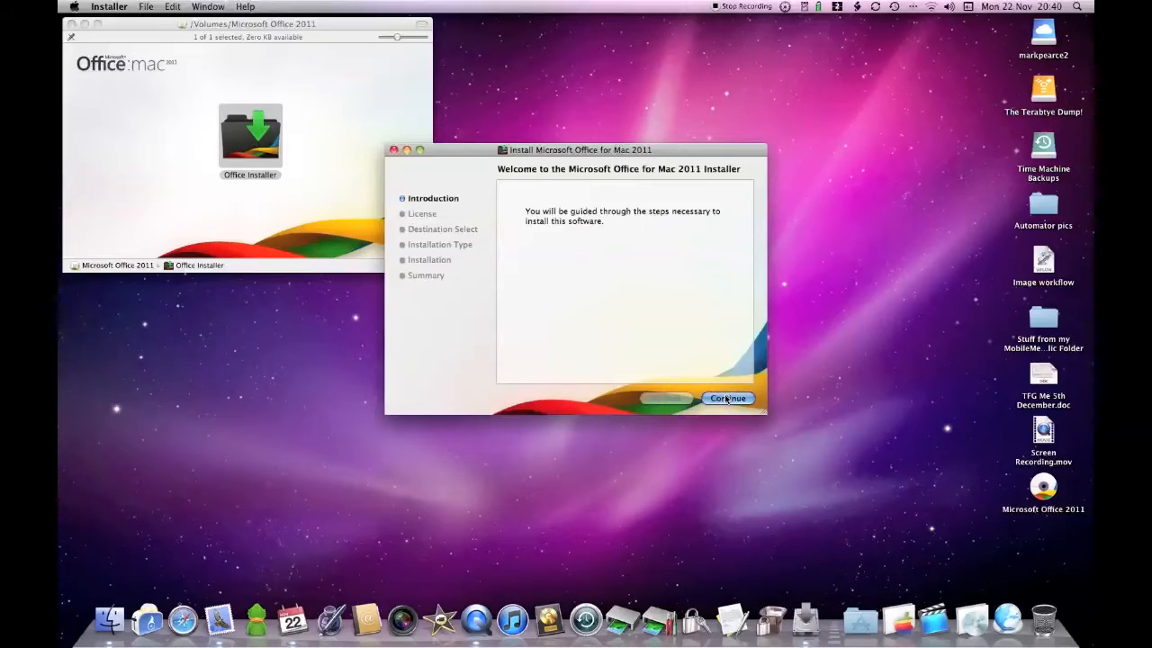
{"action": "left_click", "coordinate": [728, 398]}
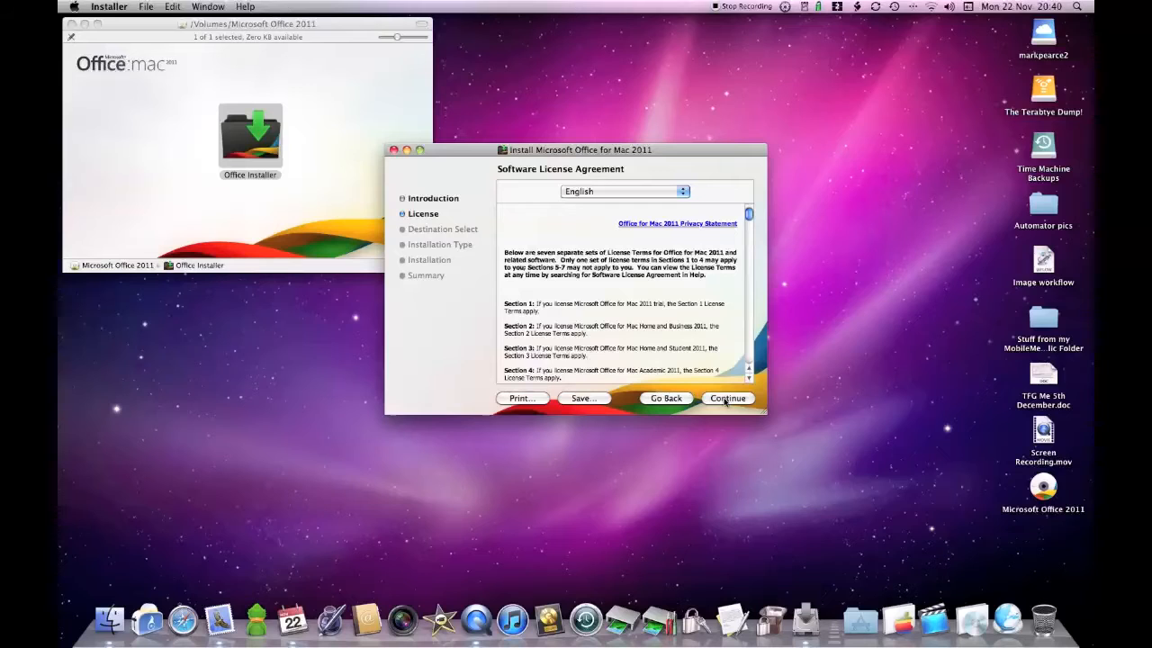
{"action": "left_click", "coordinate": [727, 398]}
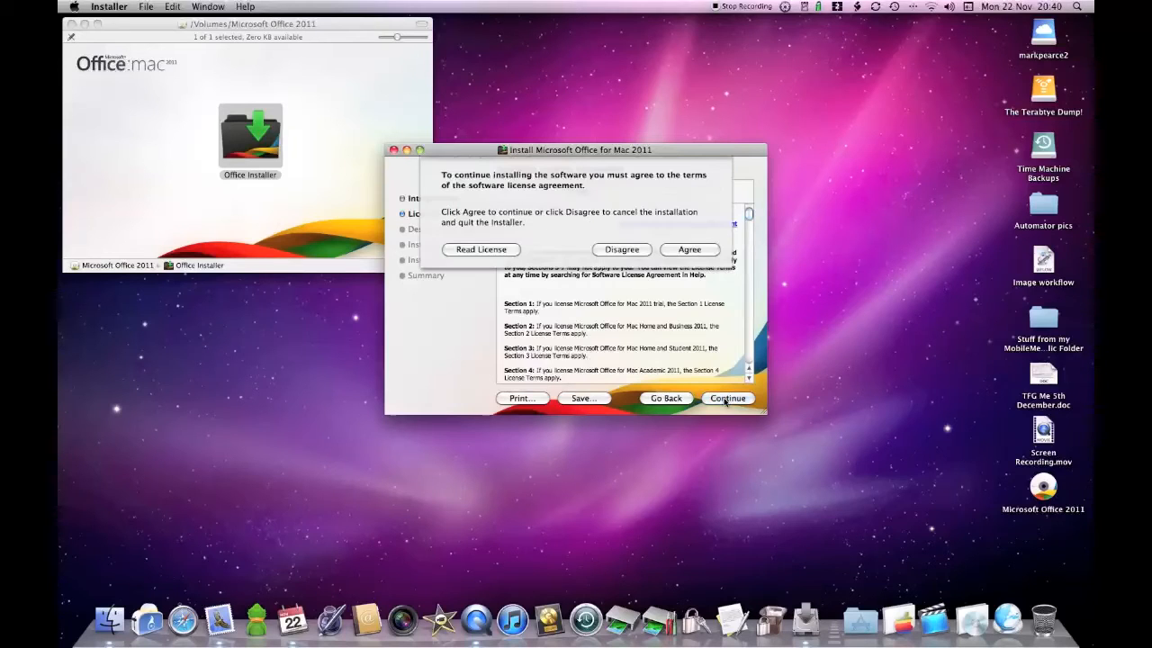
{"action": "left_click", "coordinate": [727, 398]}
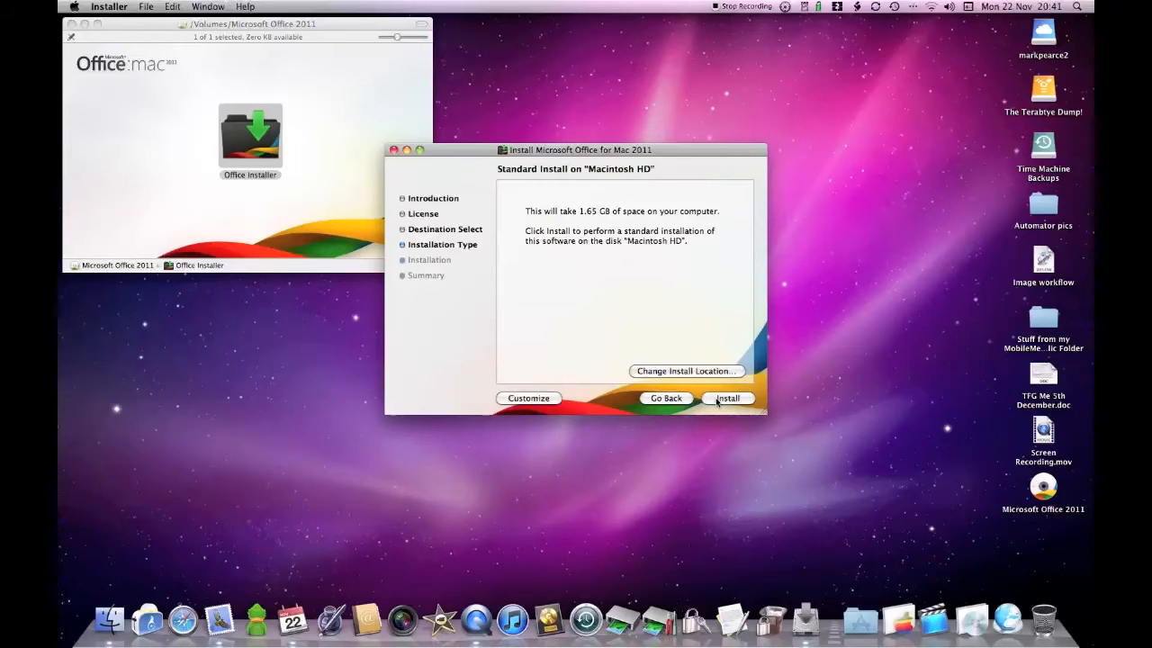
{"action": "mouse_move", "coordinate": [464, 238]}
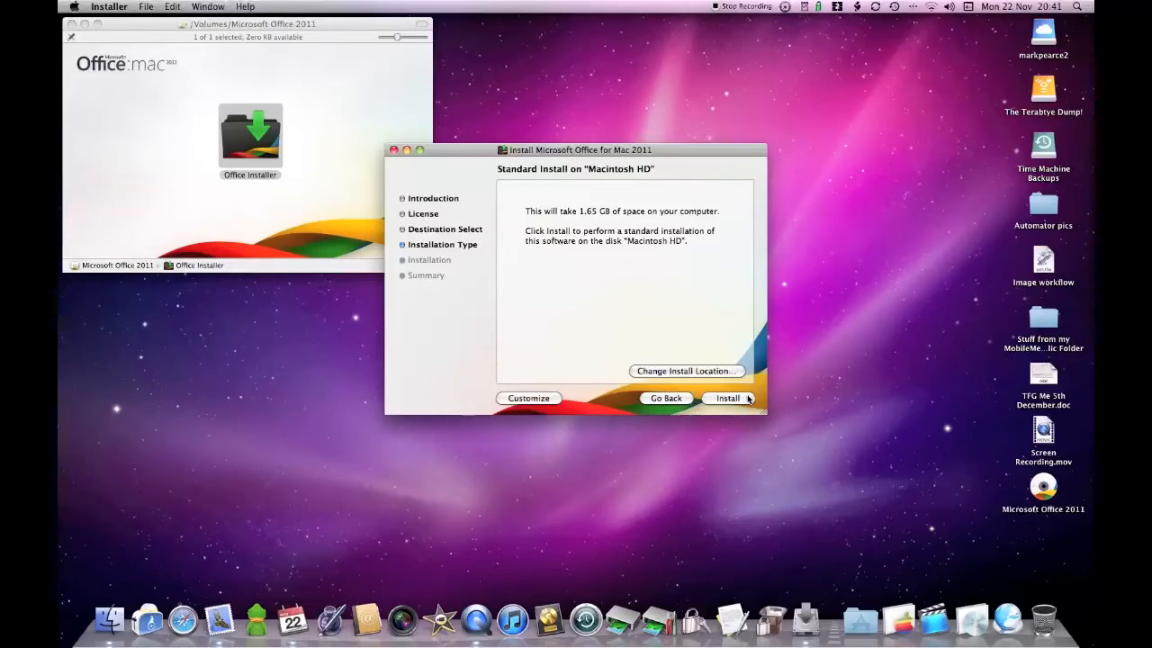
Start the standard install on Macintosh HD and enter the administrator password
{"action": "left_click", "coordinate": [727, 398]}
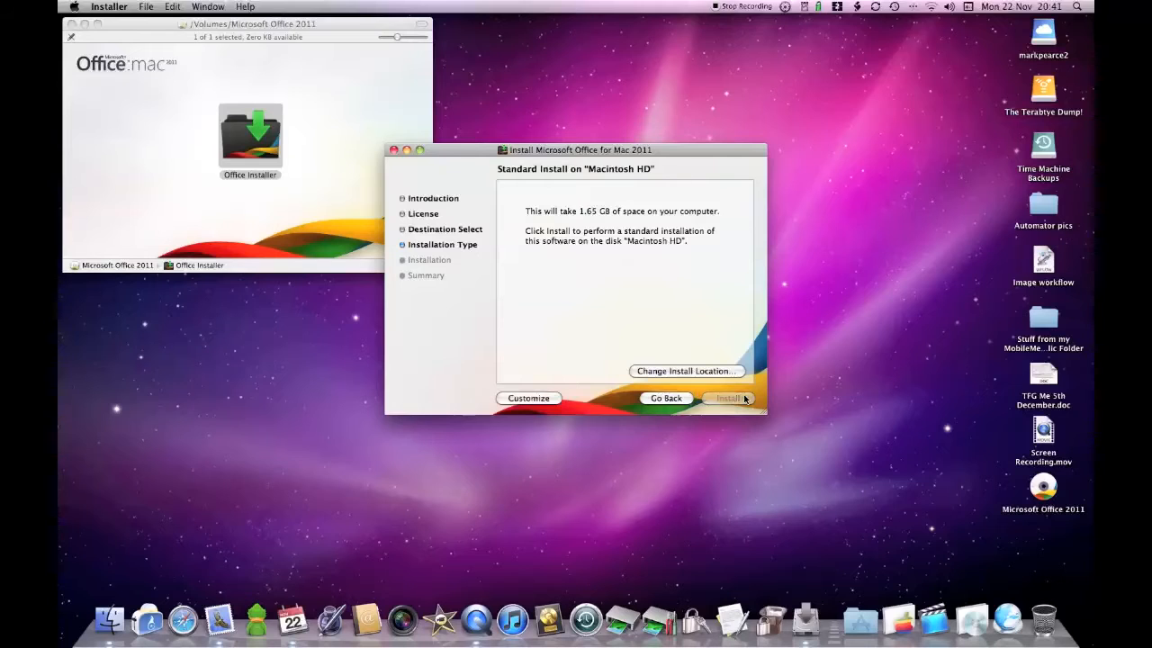
{"action": "left_click", "coordinate": [729, 399]}
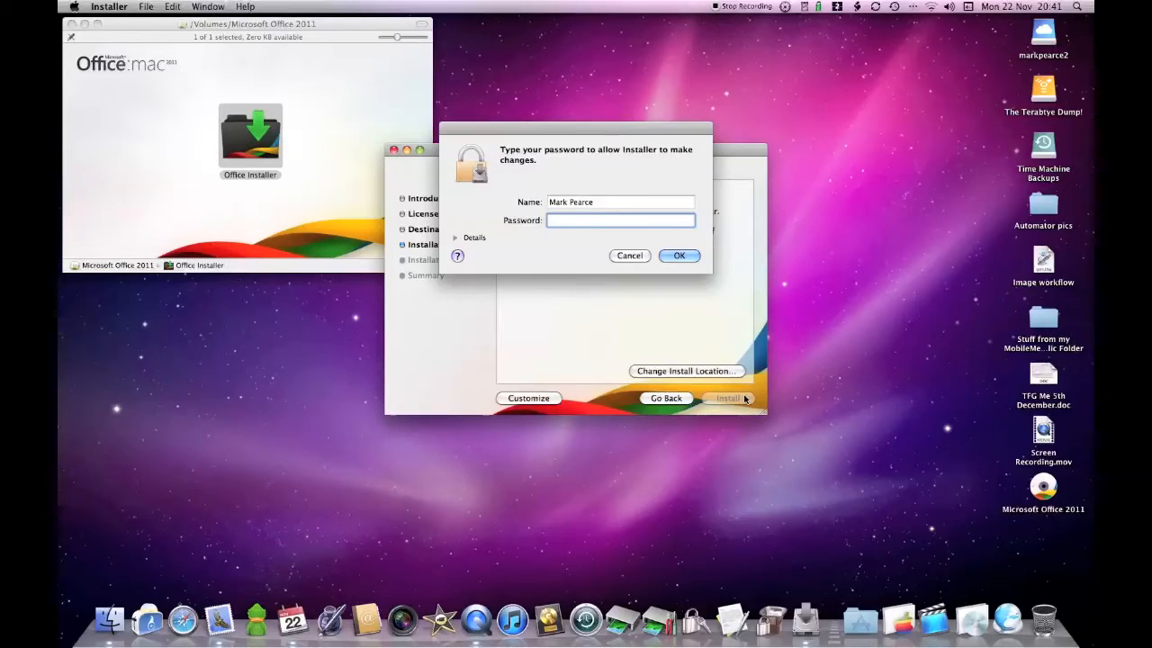
{"action": "type", "text": "••••"}
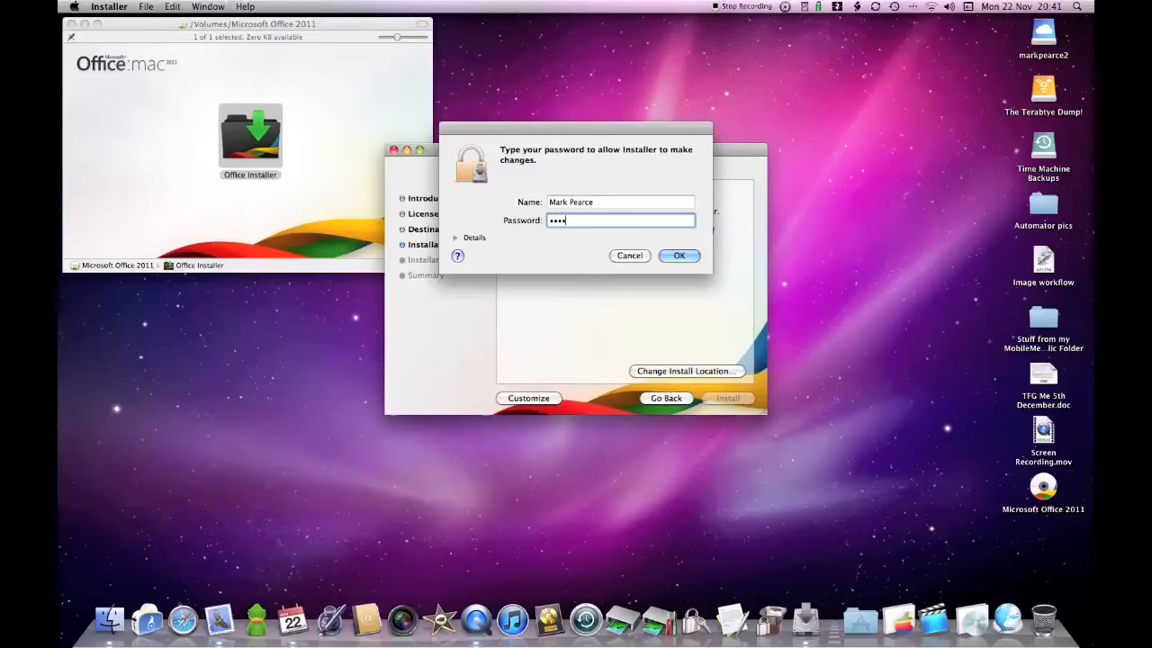
Confirm the password so the Office for Mac 2011 install runs to a successful finish
{"action": "left_click", "coordinate": [679, 255]}
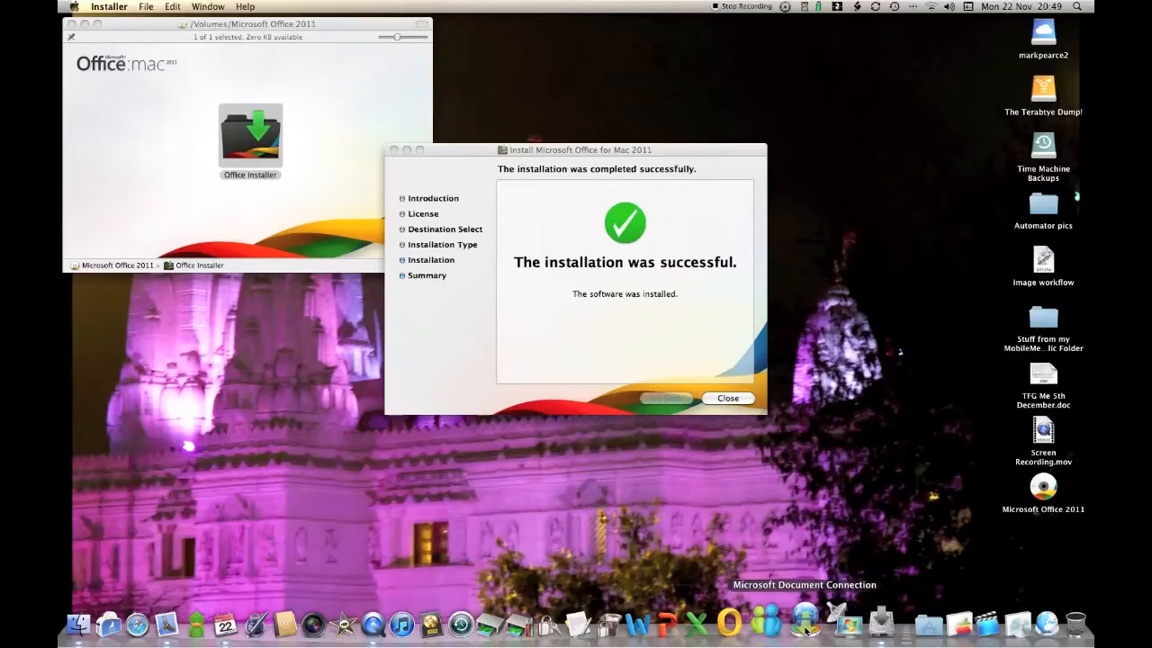
{"action": "mouse_move", "coordinate": [740, 447]}
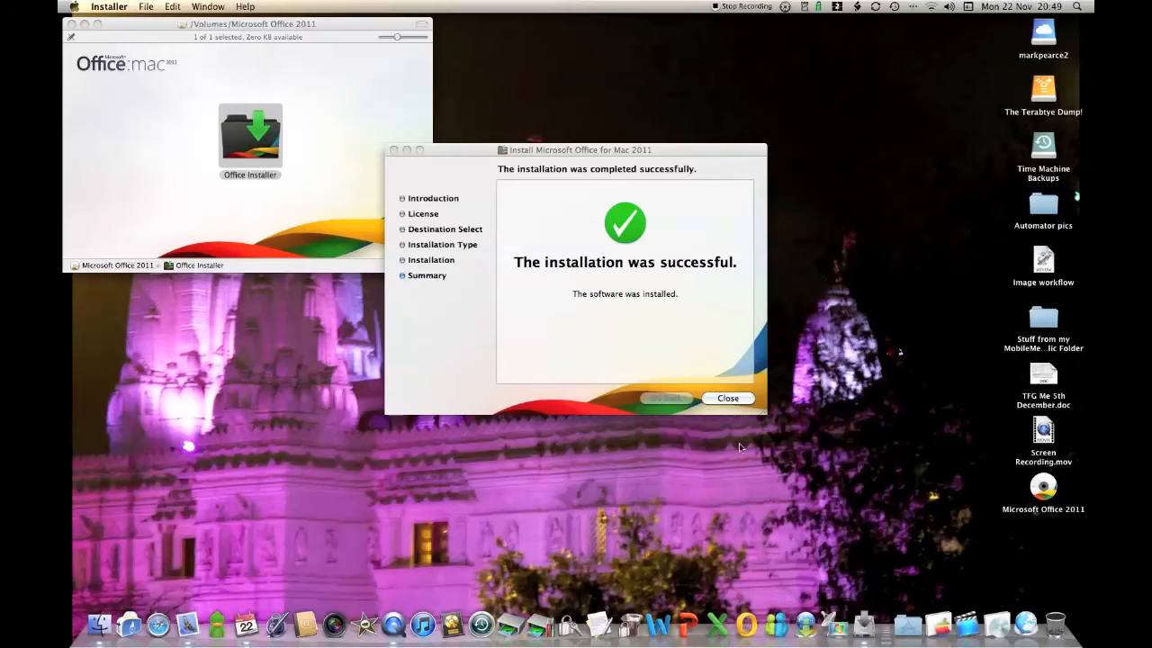
Close Installer, activate Office with the product key, and enter name and company details
{"action": "left_click", "coordinate": [727, 398]}
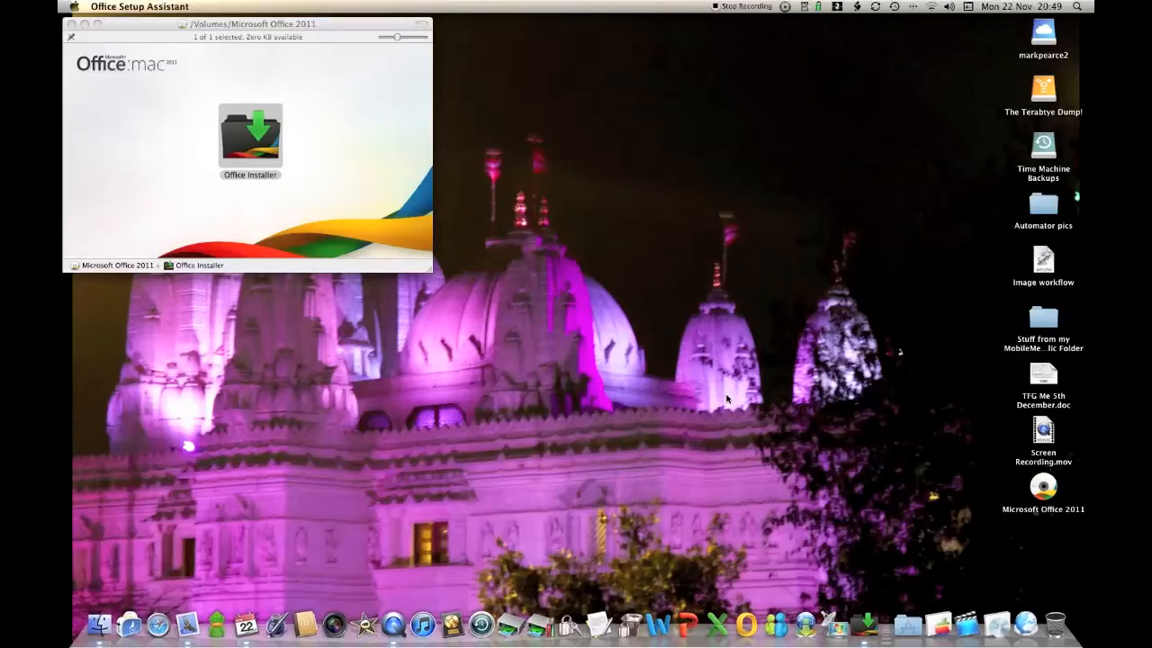
{"action": "double_click", "coordinate": [250, 135]}
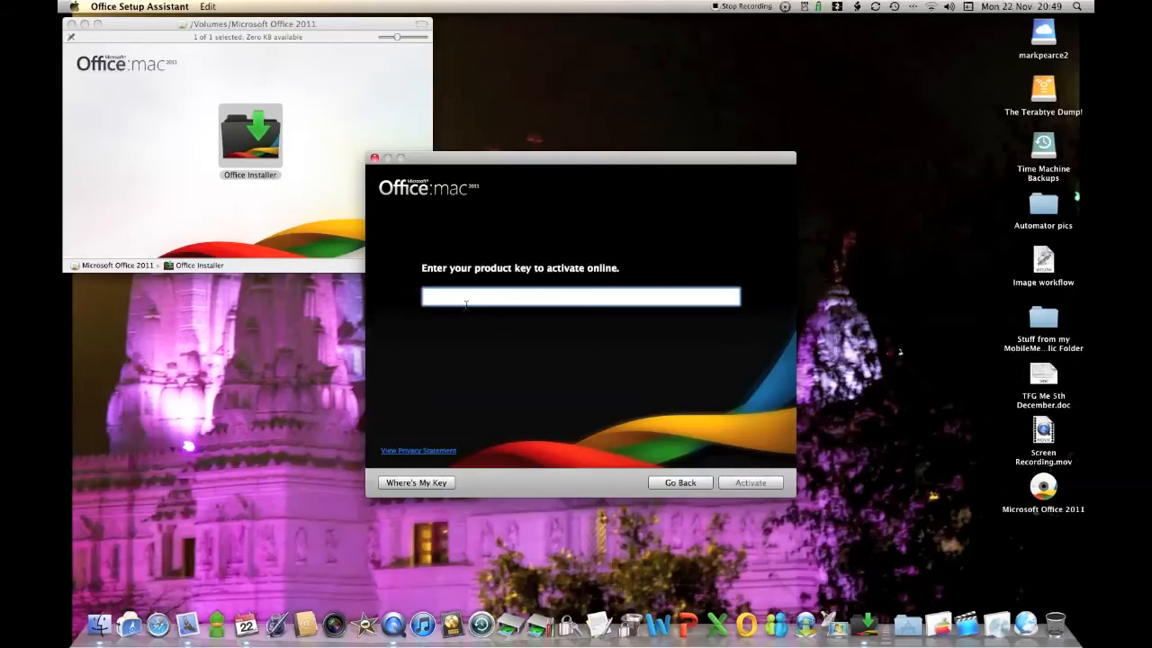
{"action": "left_click", "coordinate": [749, 482]}
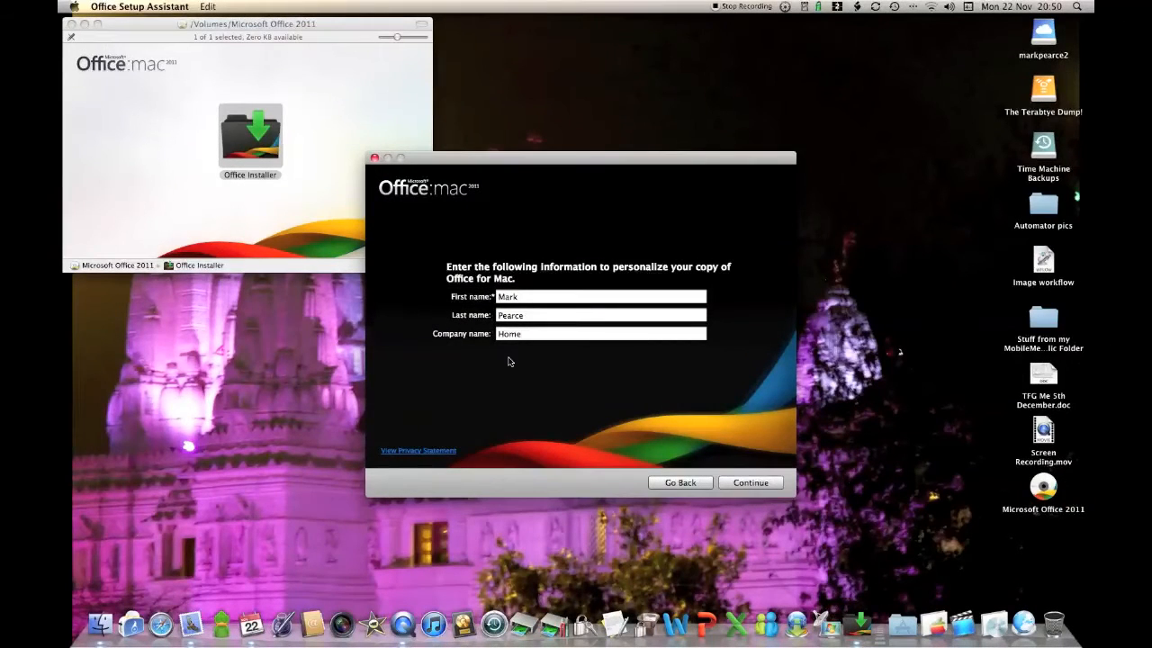
{"action": "mouse_move", "coordinate": [781, 502]}
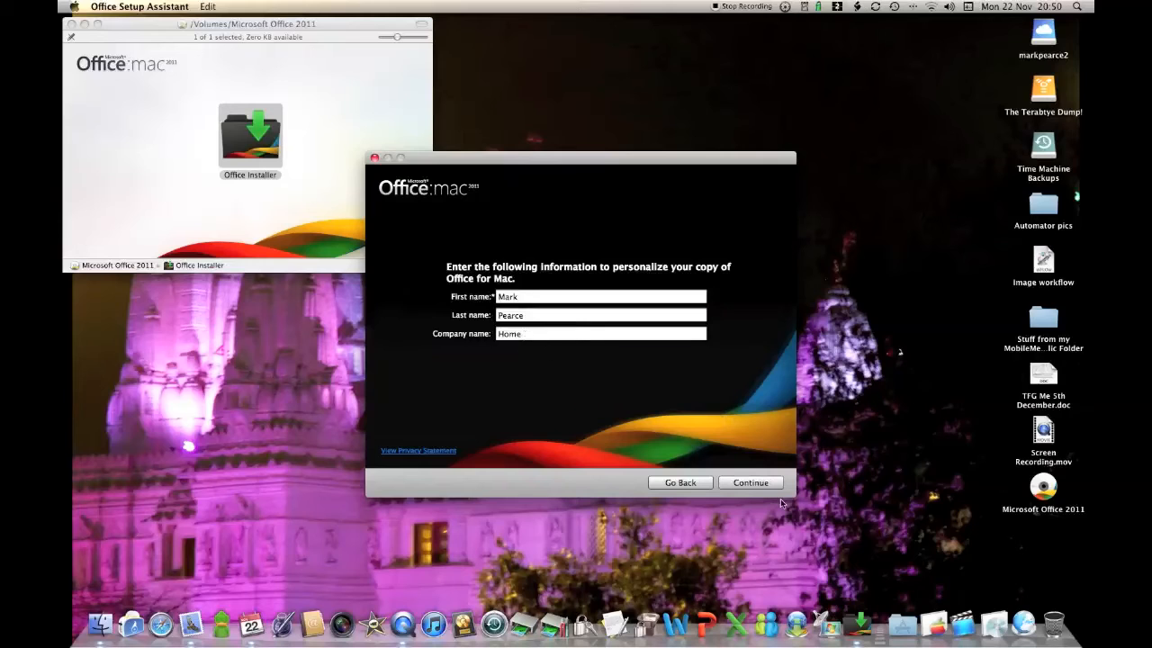
{"action": "left_click", "coordinate": [750, 482]}
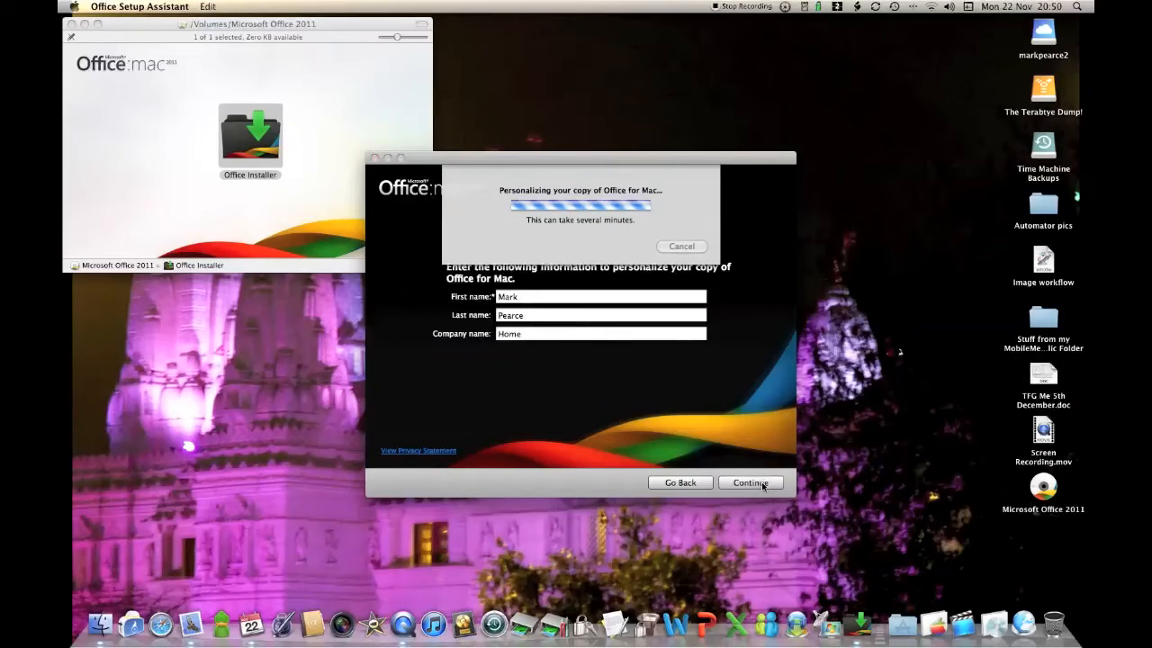
{"action": "left_click", "coordinate": [750, 483]}
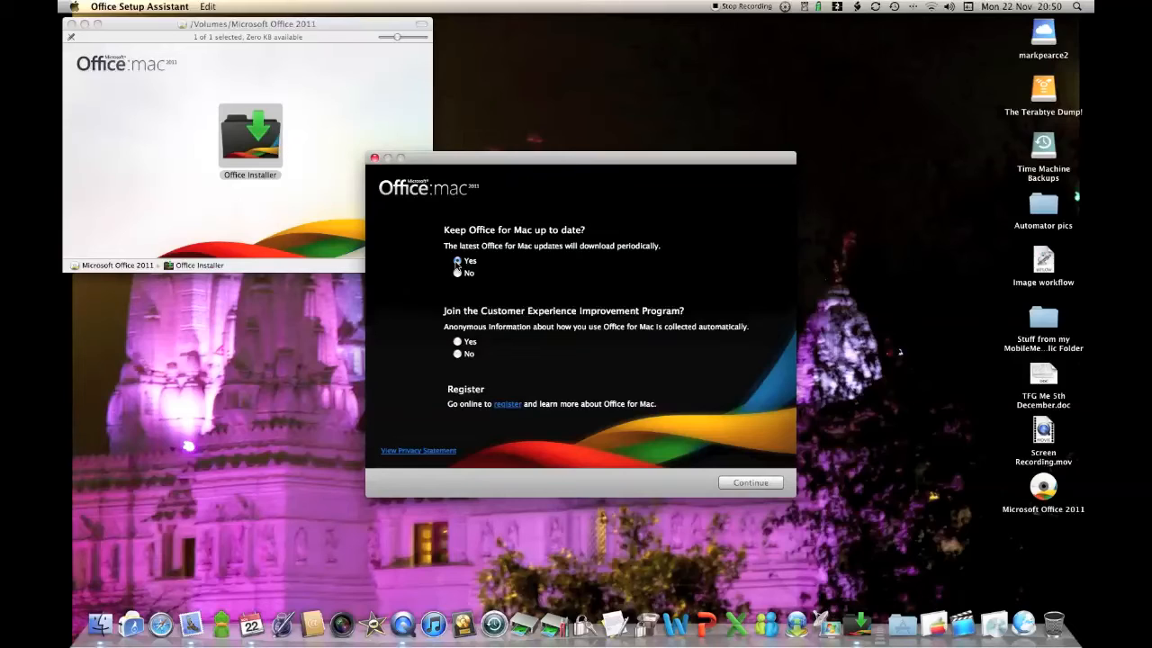
Choose Yes for automatic updates and Customer Experience Improvement, then finish and close setup
{"action": "left_click", "coordinate": [458, 260]}
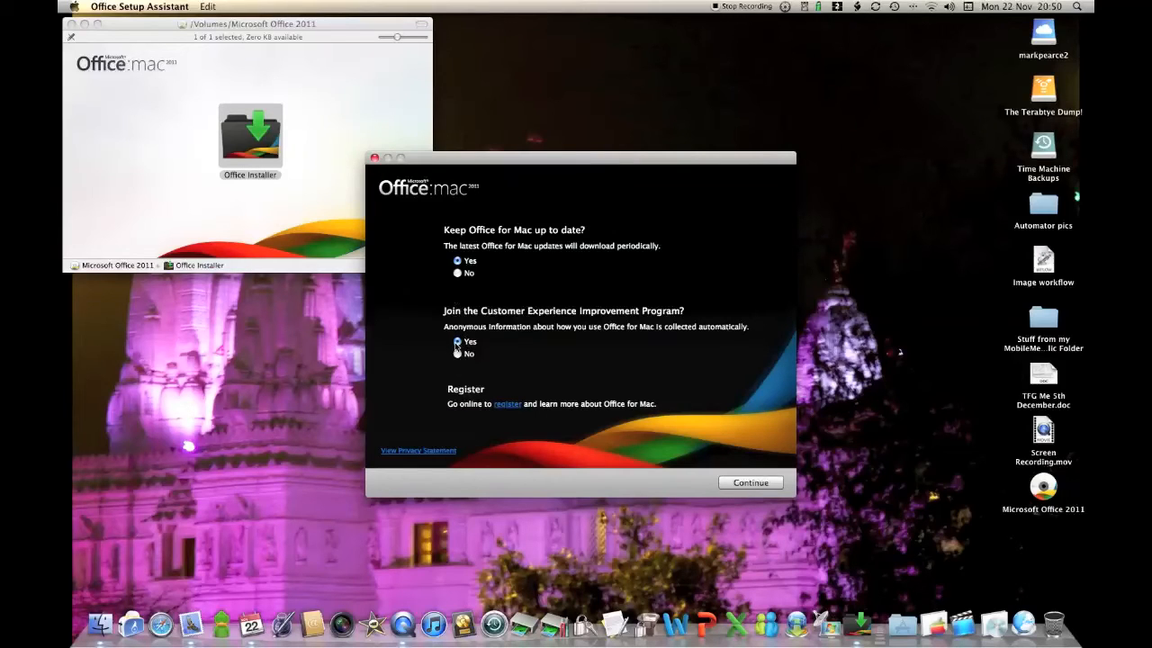
{"action": "left_click", "coordinate": [751, 483]}
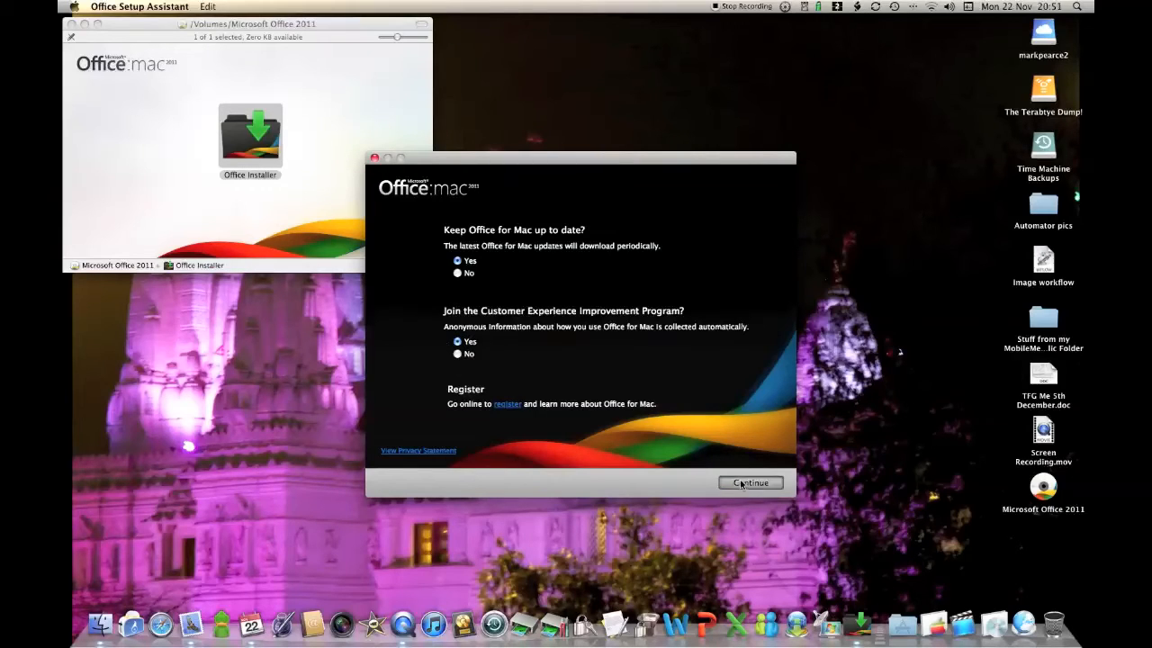
{"action": "left_click", "coordinate": [749, 482]}
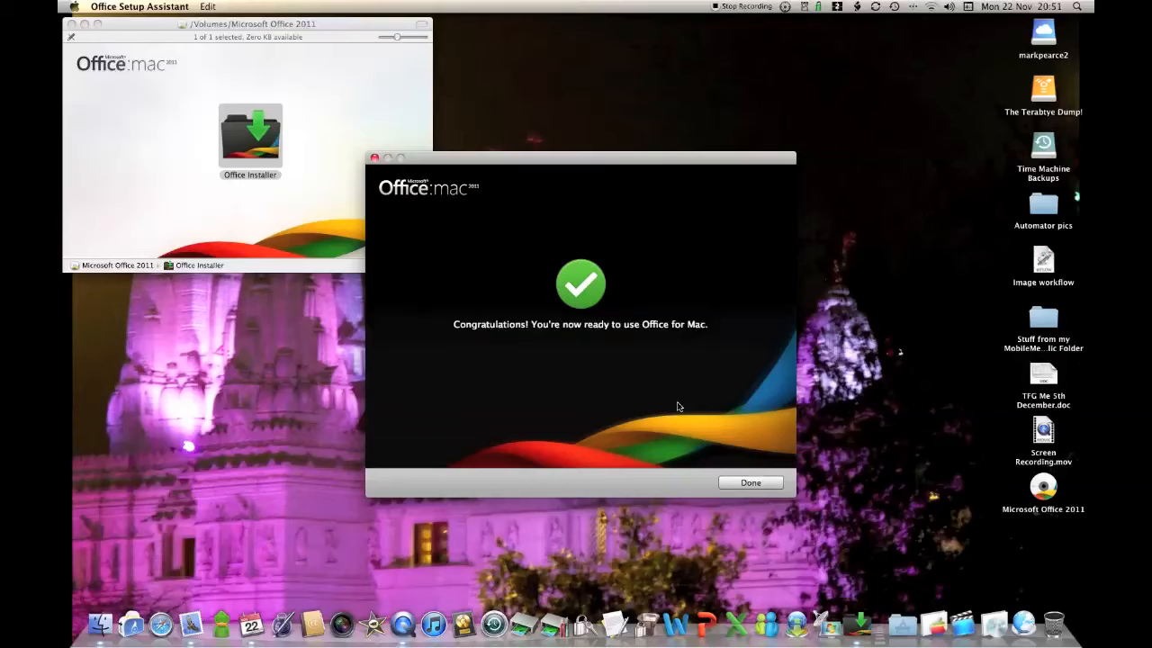
{"action": "mouse_move", "coordinate": [735, 464]}
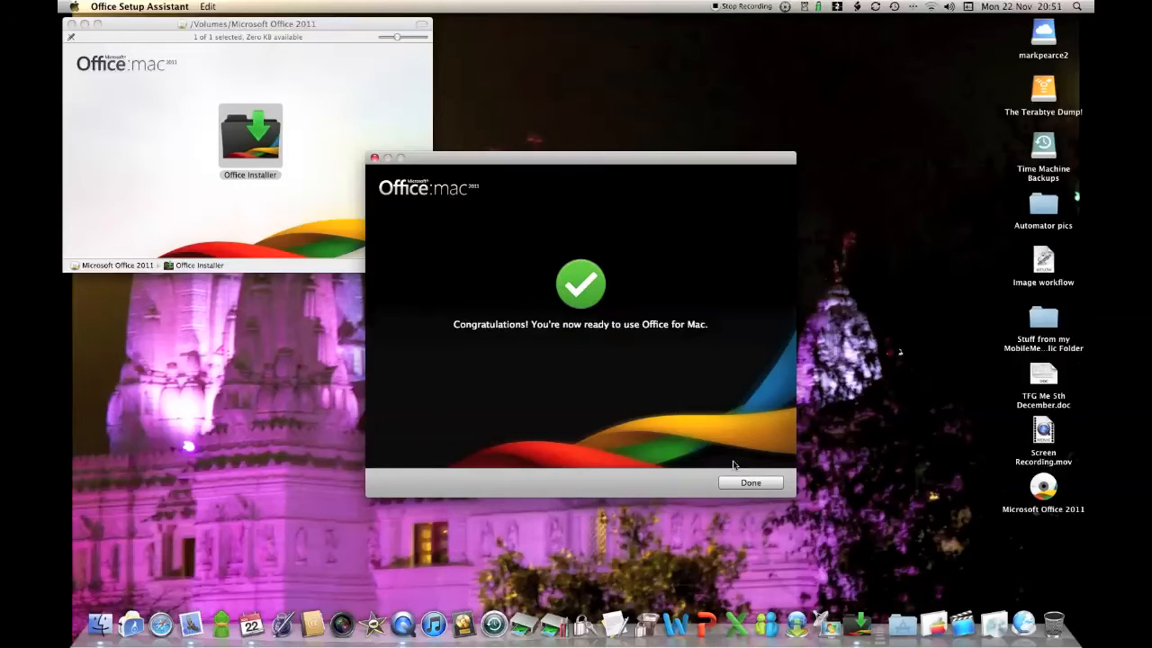
{"action": "left_click", "coordinate": [749, 483]}
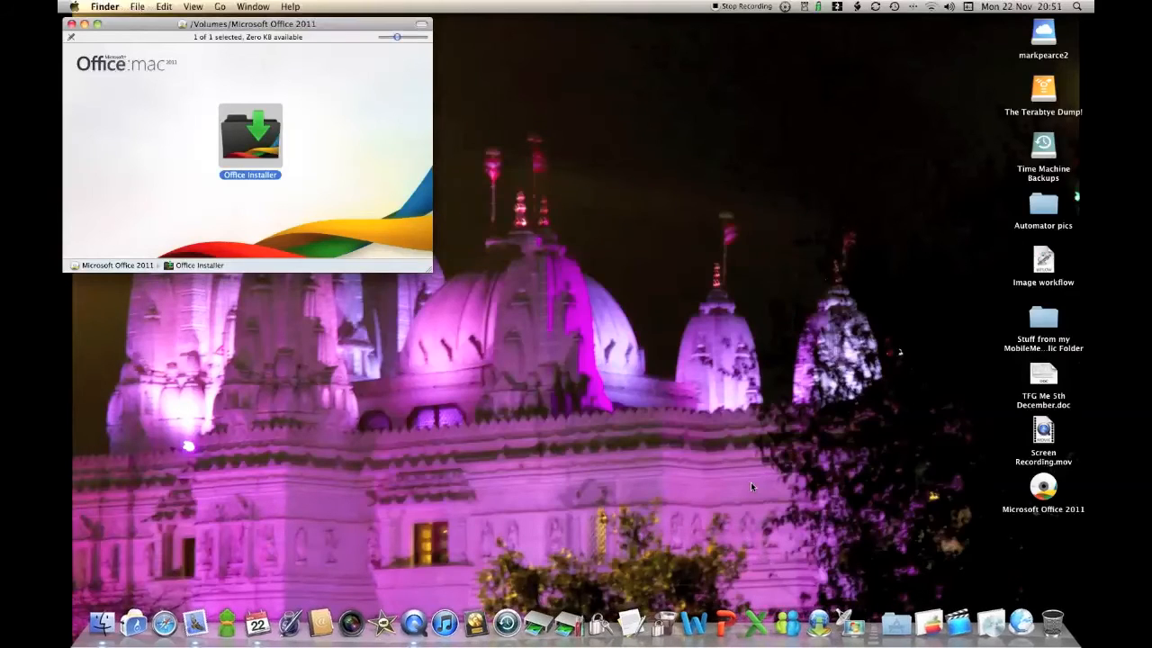
{"action": "mouse_move", "coordinate": [693, 621]}
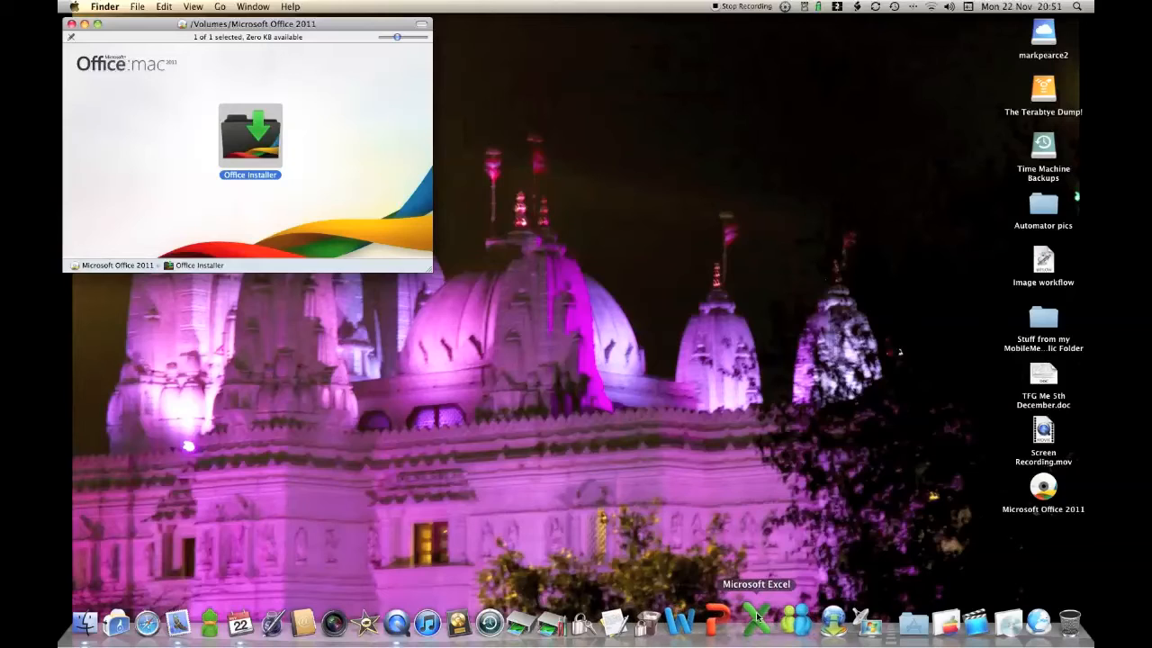
{"action": "mouse_move", "coordinate": [819, 621]}
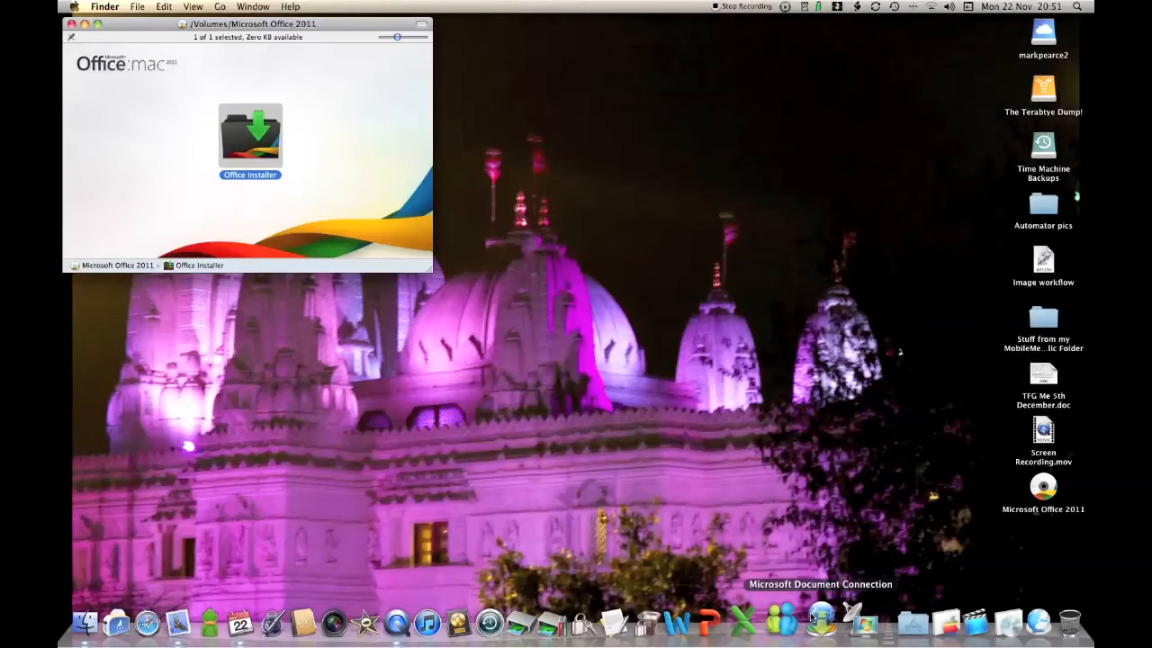
{"action": "mouse_move", "coordinate": [845, 619]}
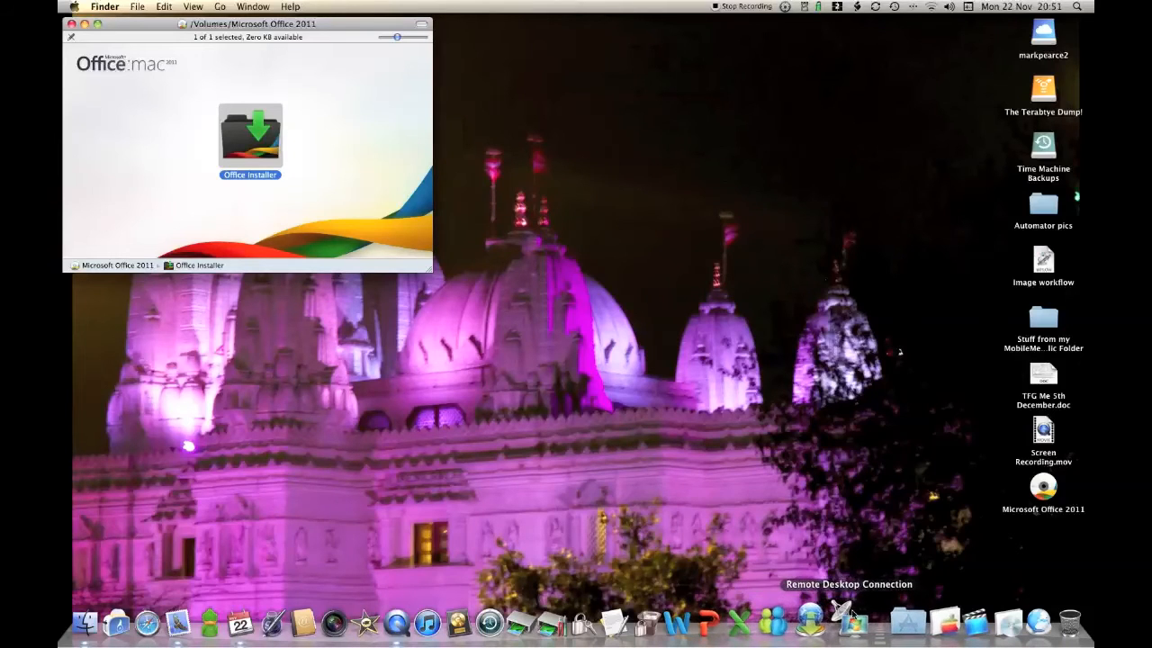
{"action": "mouse_move", "coordinate": [689, 621]}
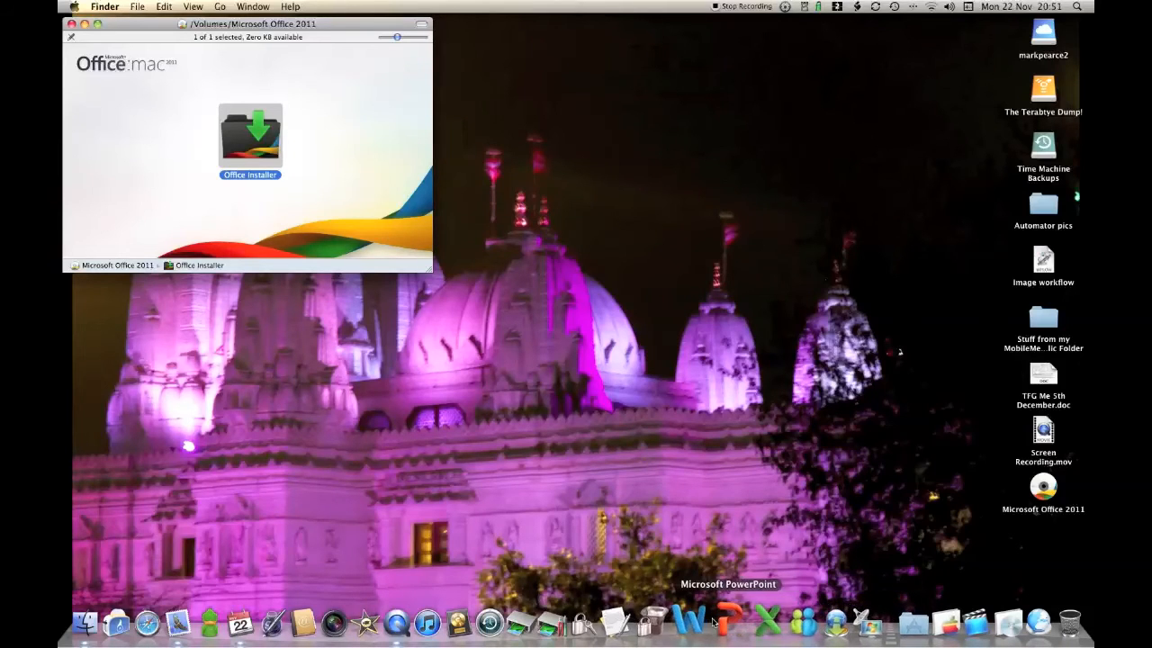
{"action": "mouse_move", "coordinate": [68, 84]}
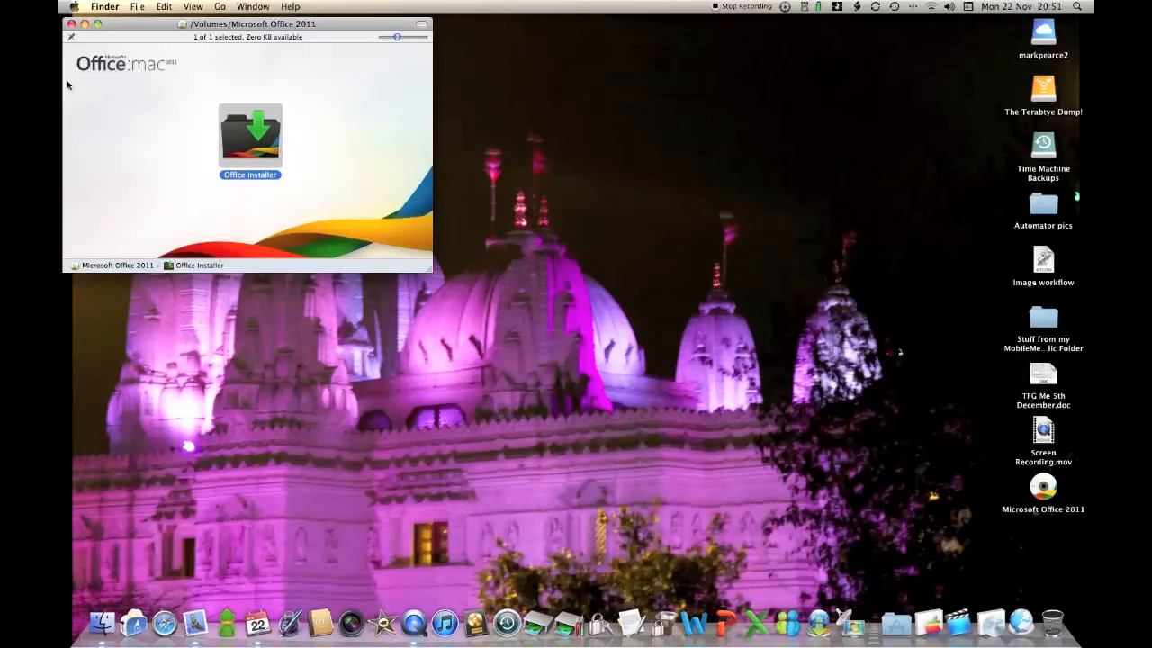
Close the Microsoft Office 2011 disc window in Finder
{"action": "left_click", "coordinate": [71, 25]}
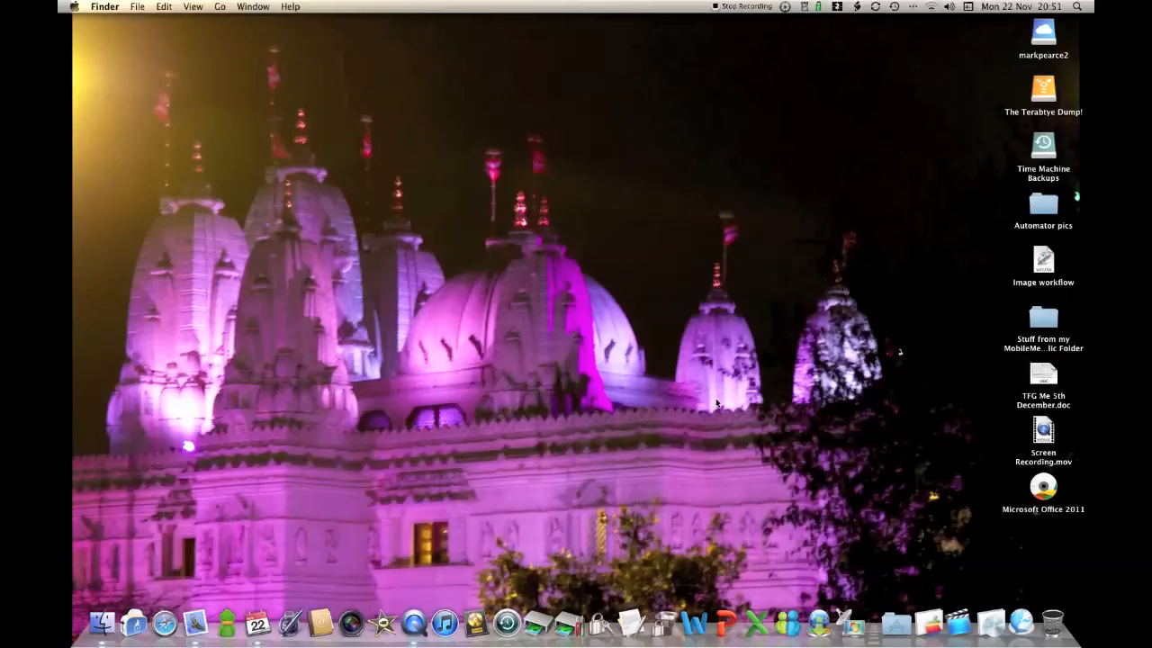
{"action": "mouse_move", "coordinate": [693, 621]}
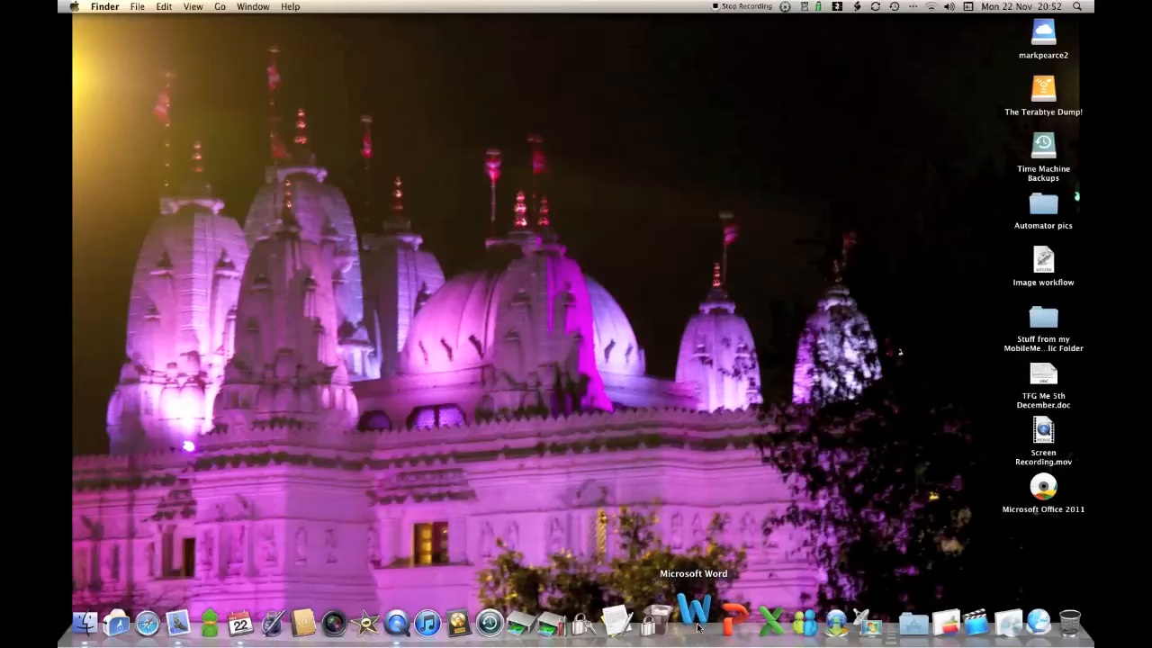
Launch Microsoft Word 2011 from the Dock icon
{"action": "left_click", "coordinate": [693, 621]}
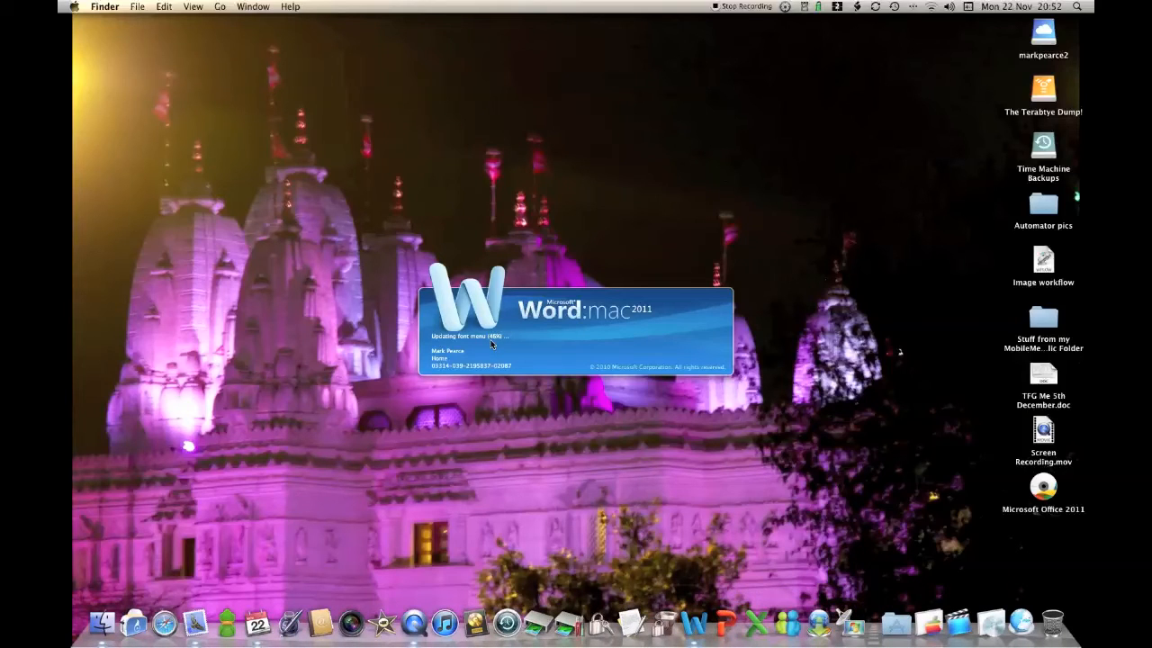
{"action": "mouse_move", "coordinate": [466, 392]}
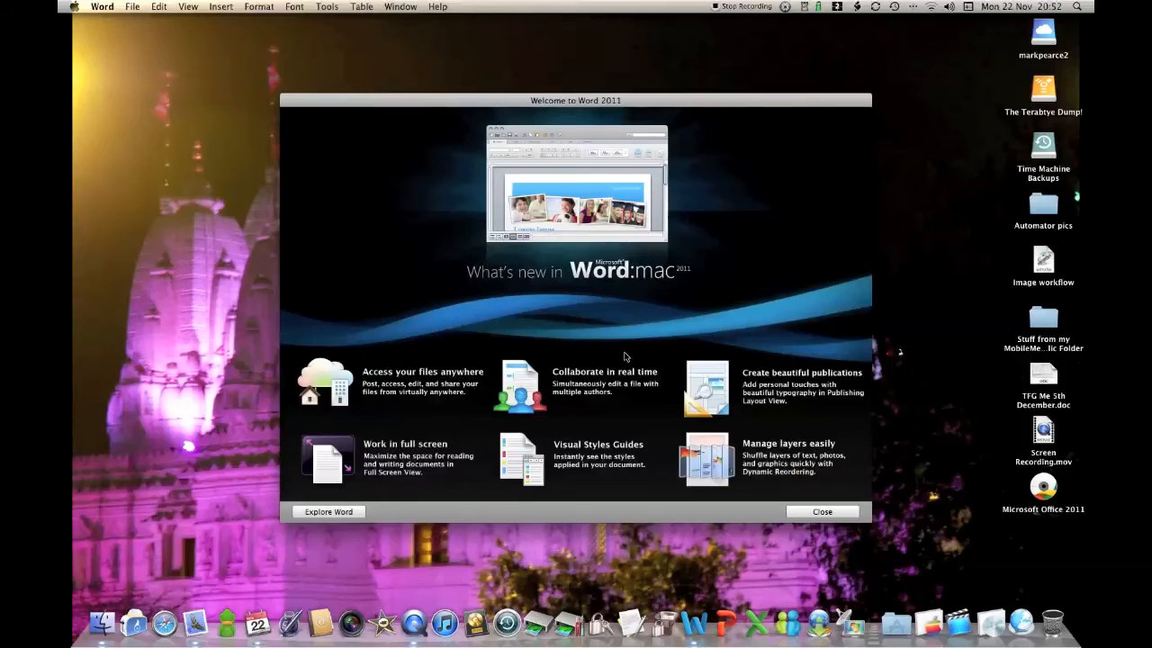
{"action": "mouse_move", "coordinate": [315, 481]}
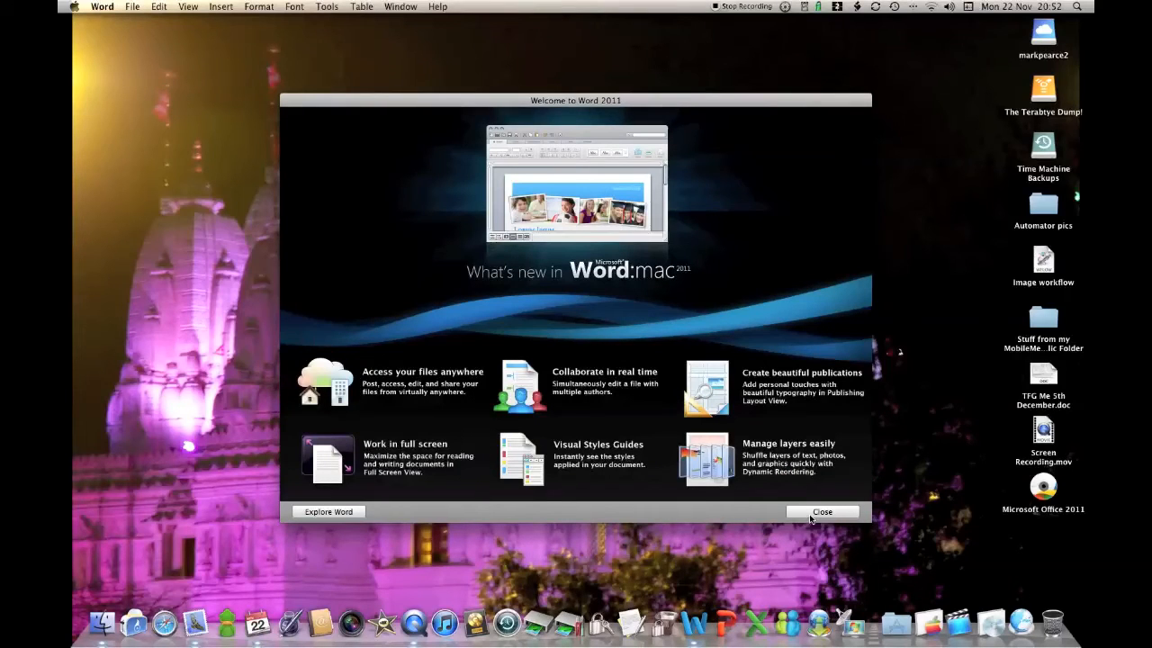
Close the Welcome overview, browse Recent Documents filters, then return to All templates
{"action": "left_click", "coordinate": [821, 511]}
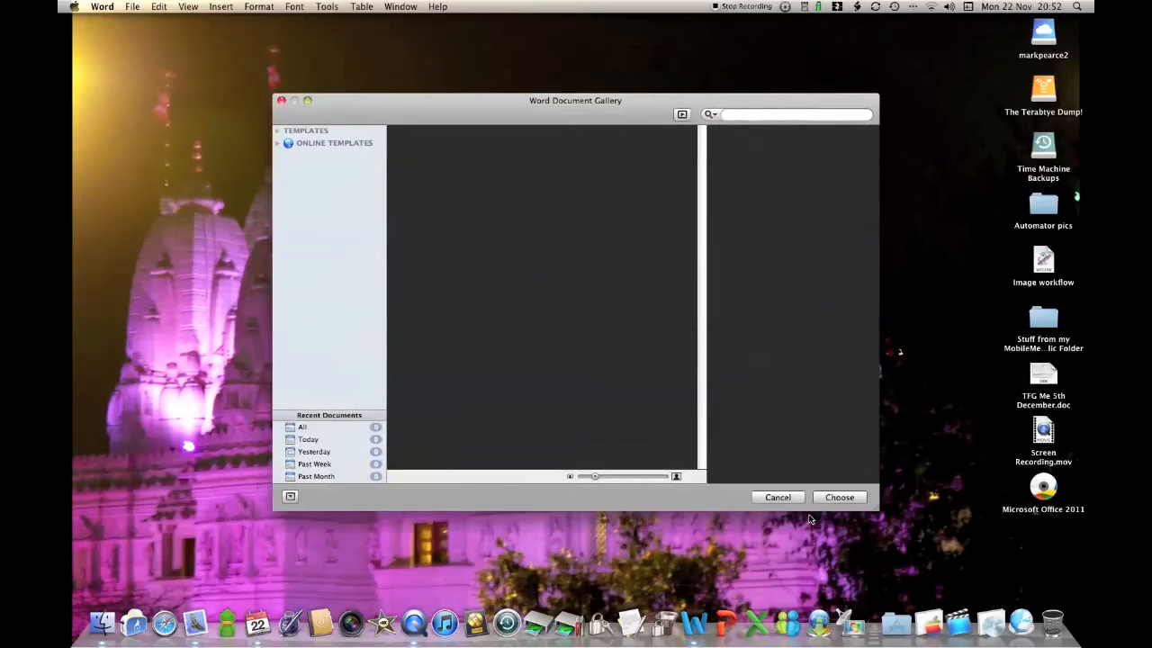
{"action": "left_click", "coordinate": [306, 130]}
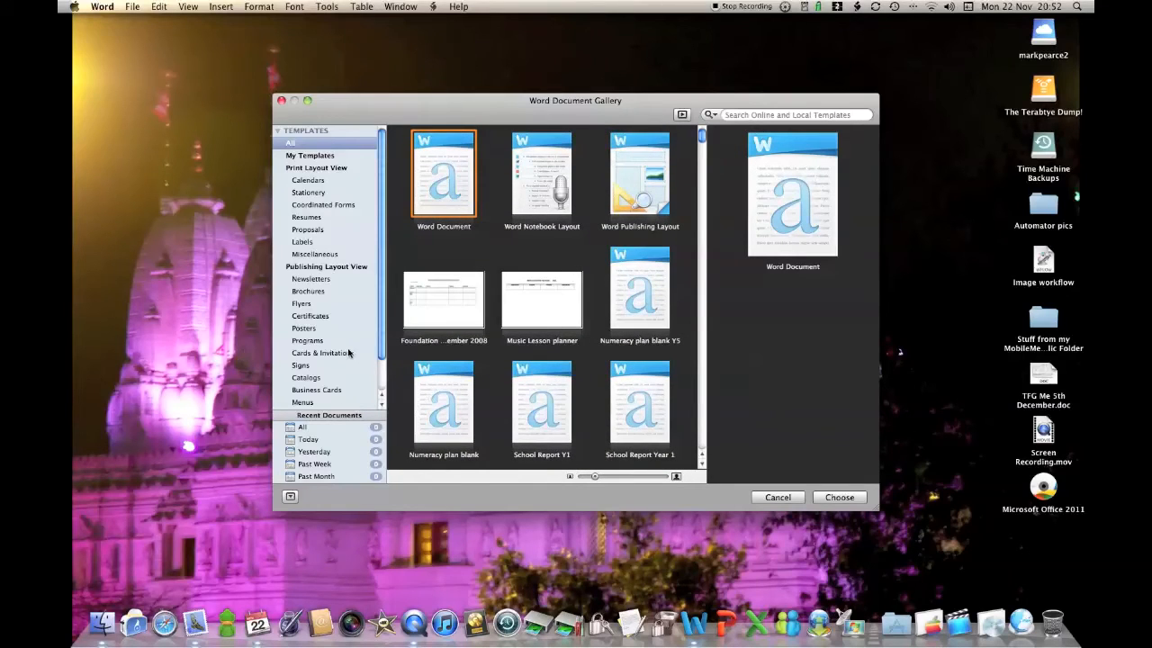
{"action": "mouse_move", "coordinate": [346, 455]}
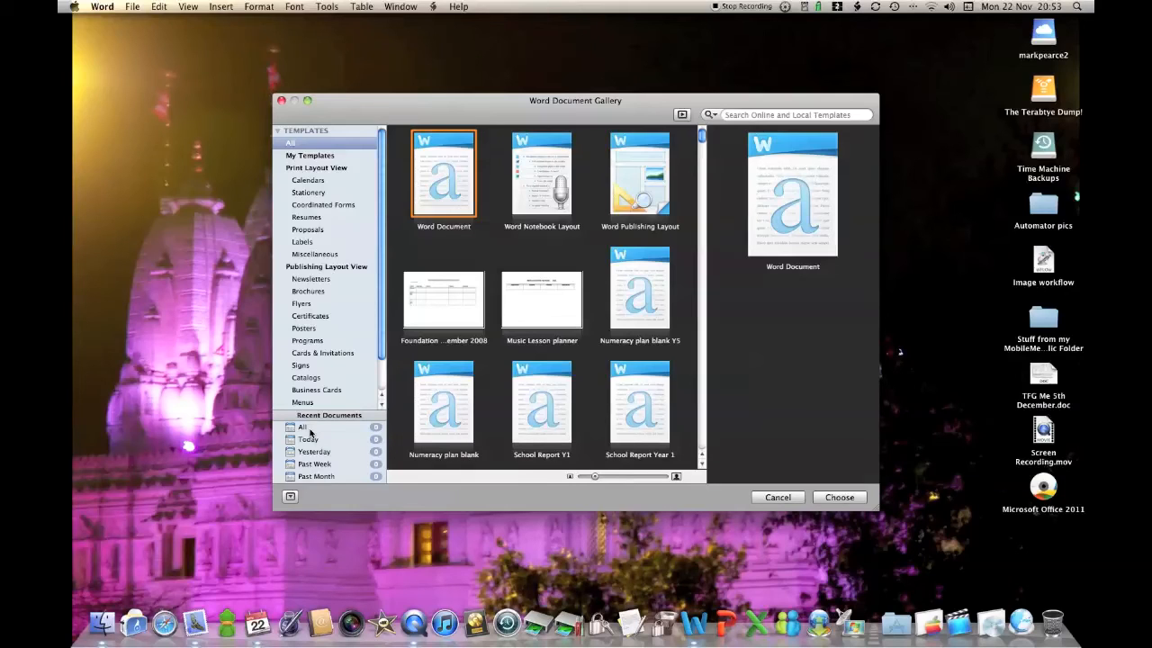
{"action": "left_click", "coordinate": [302, 427]}
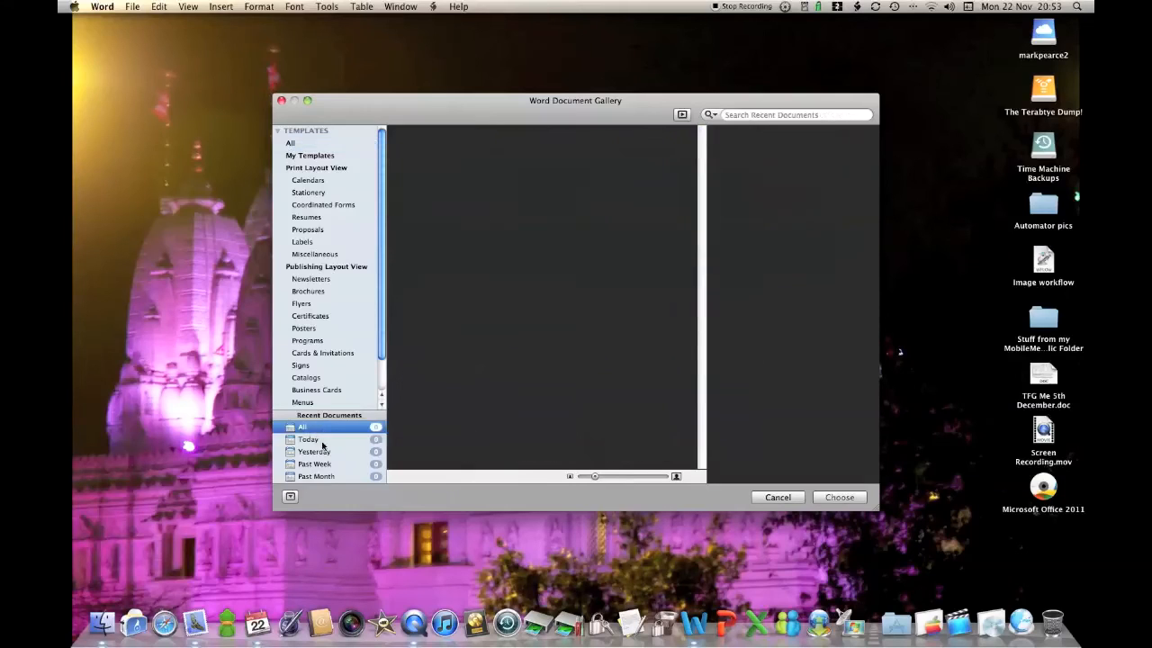
{"action": "left_click", "coordinate": [315, 463]}
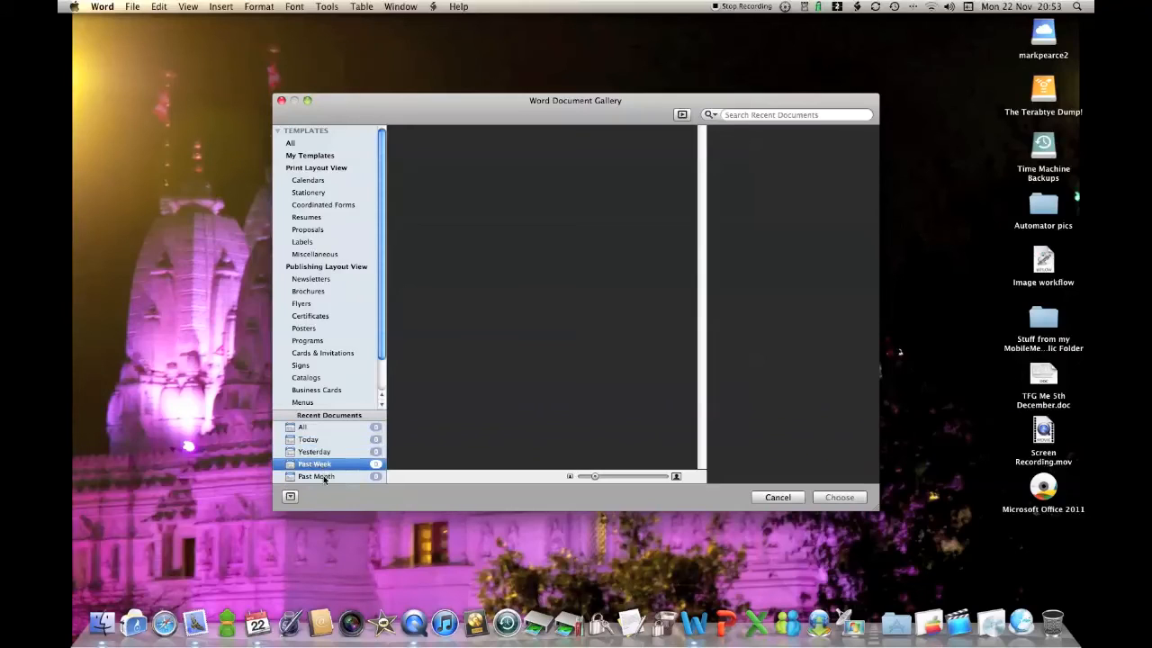
{"action": "left_click", "coordinate": [308, 440]}
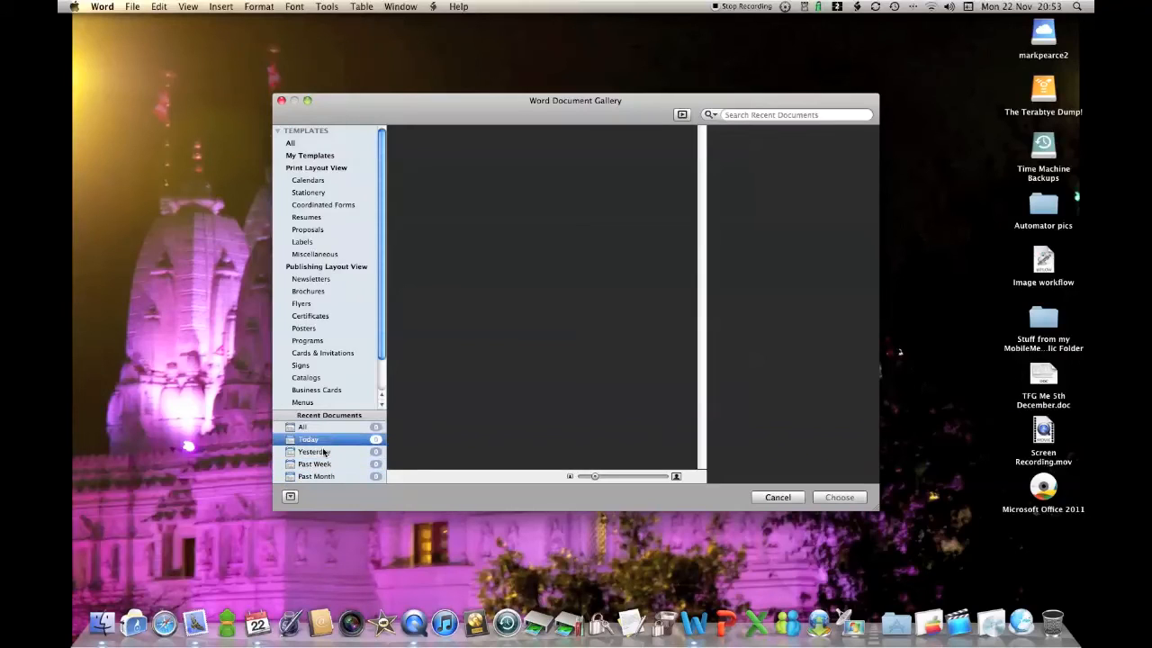
{"action": "left_click", "coordinate": [316, 475]}
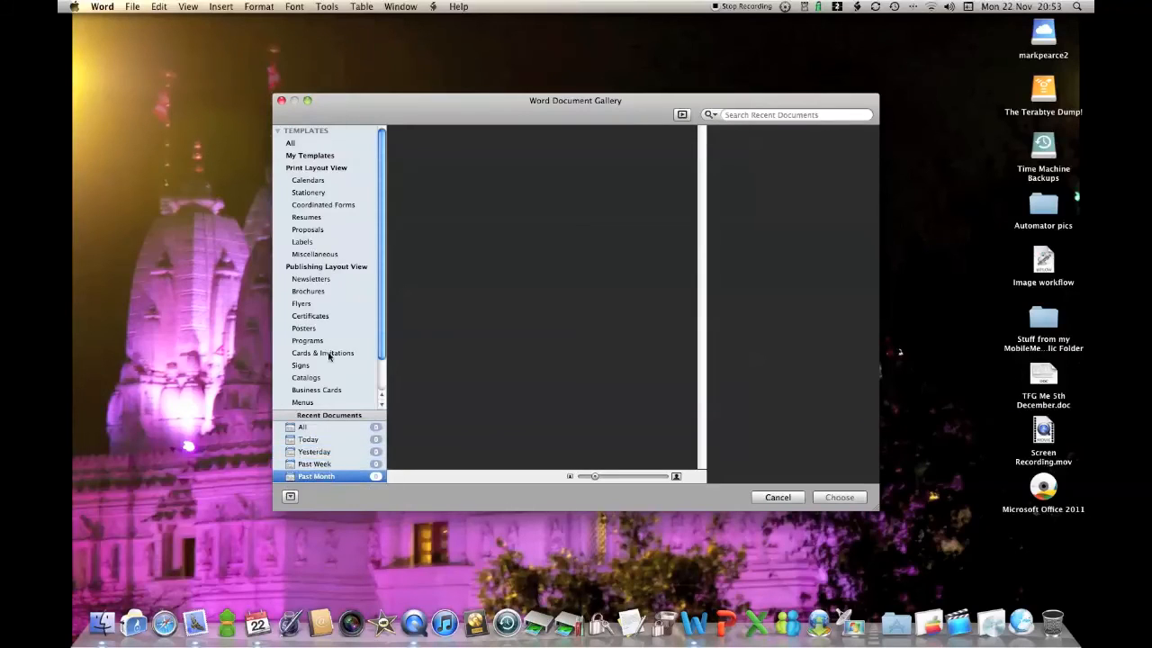
{"action": "left_click", "coordinate": [301, 427]}
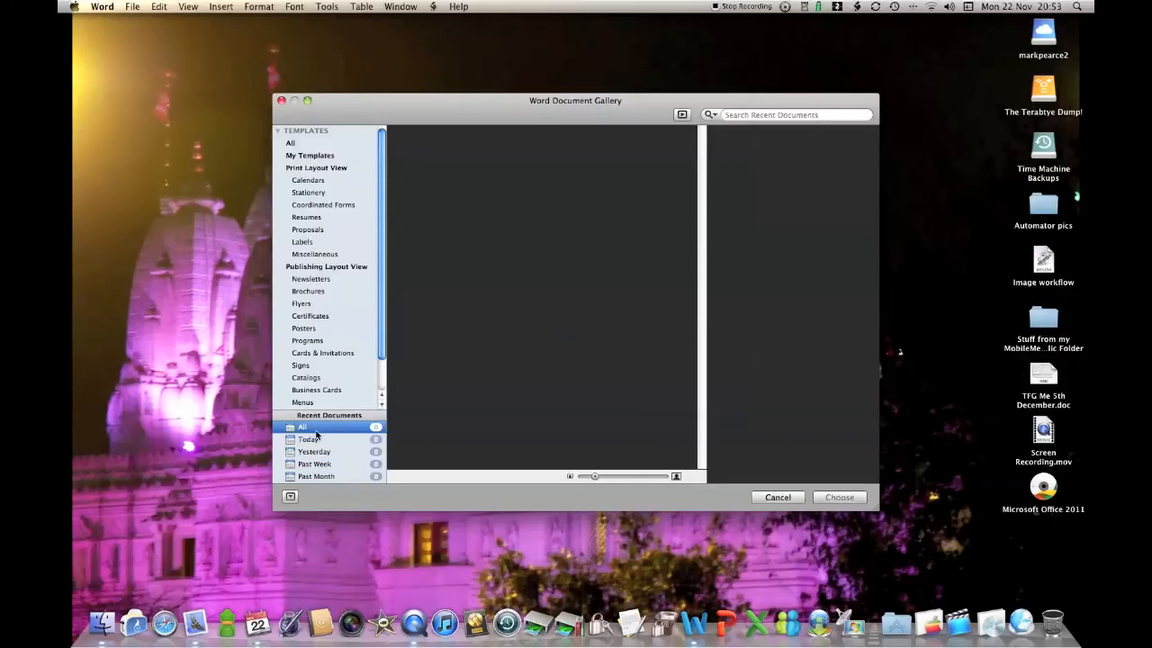
{"action": "left_click", "coordinate": [290, 143]}
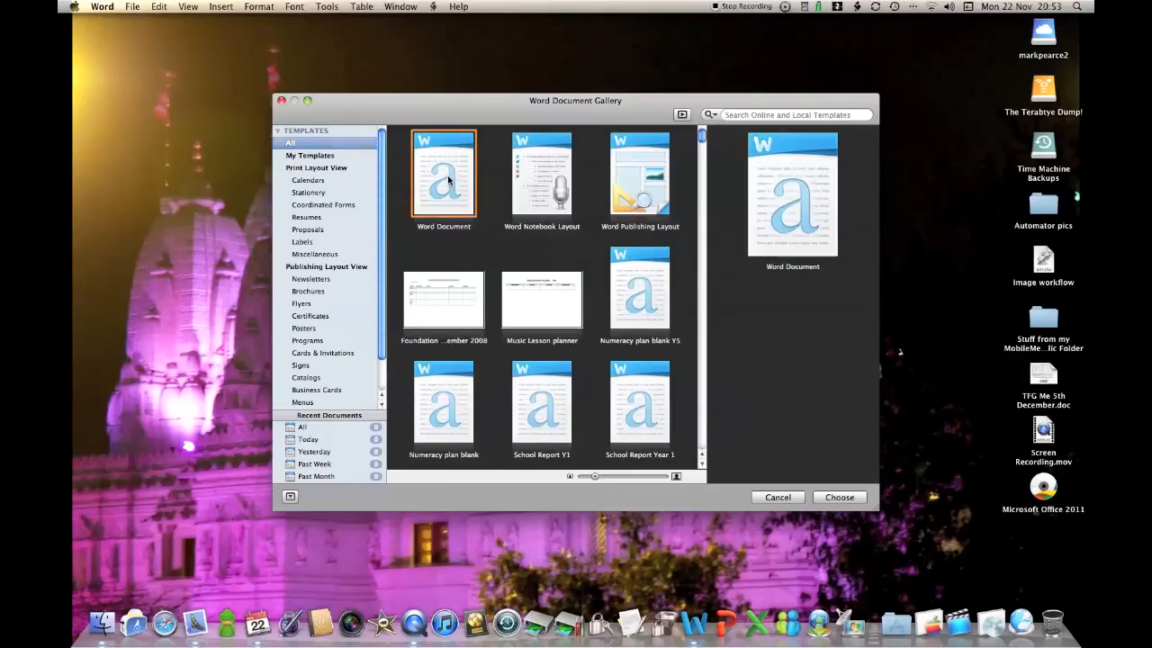
Create a blank Word Document, opening Document1 in Print Layout view
{"action": "left_click", "coordinate": [838, 496]}
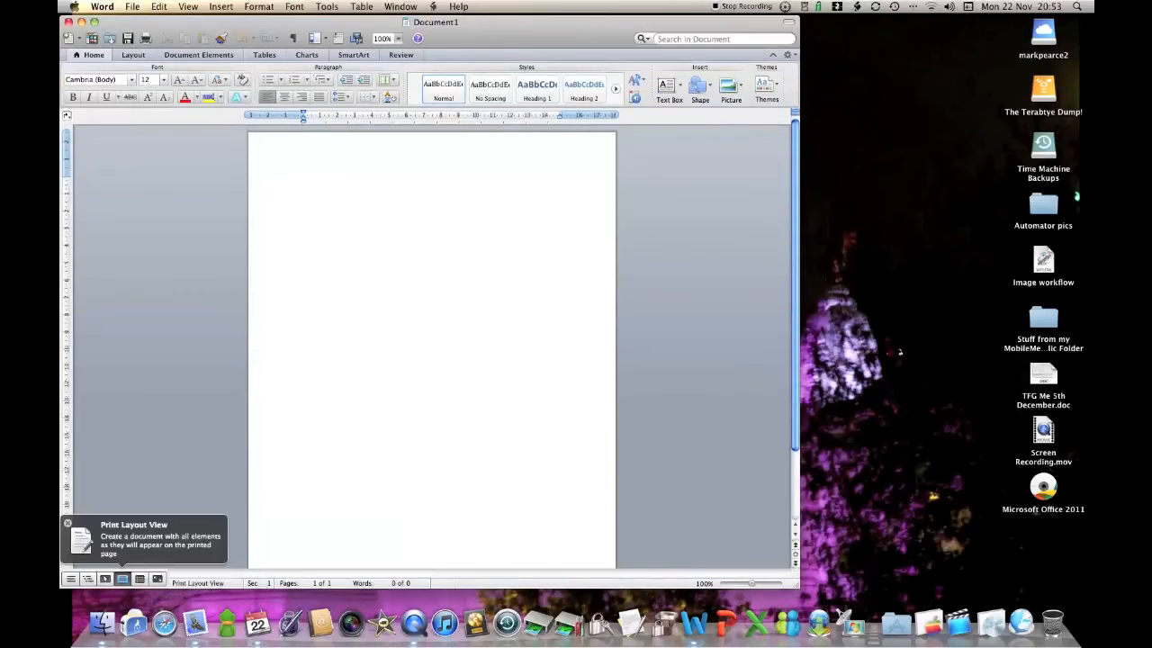
{"action": "left_click", "coordinate": [303, 181]}
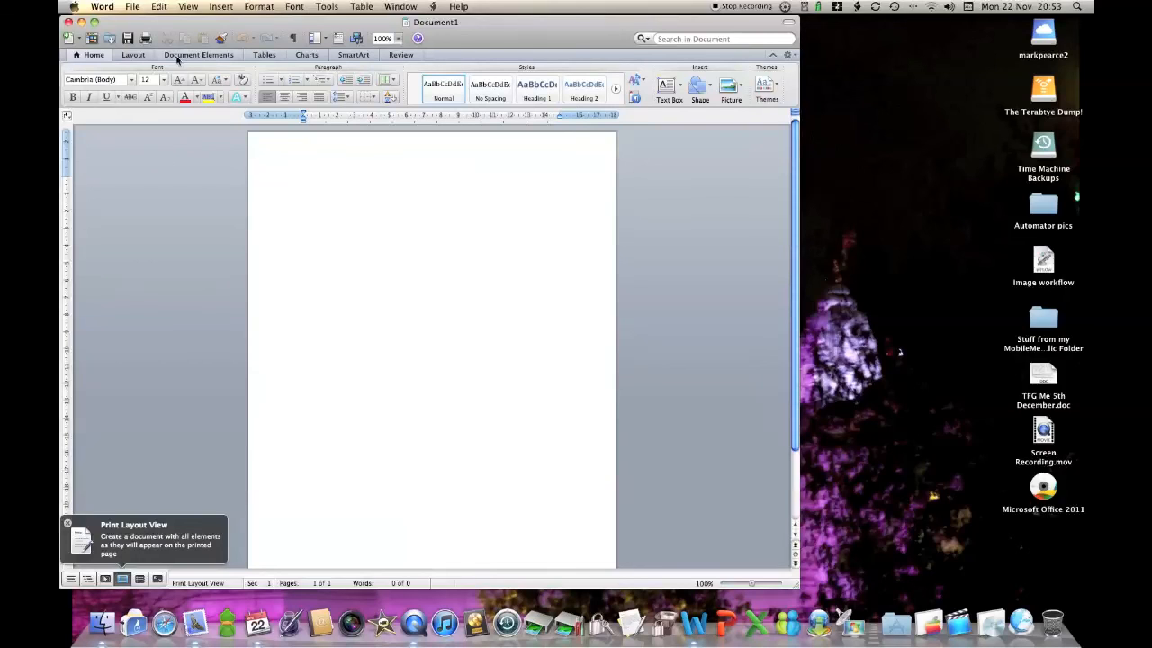
{"action": "mouse_move", "coordinate": [436, 49]}
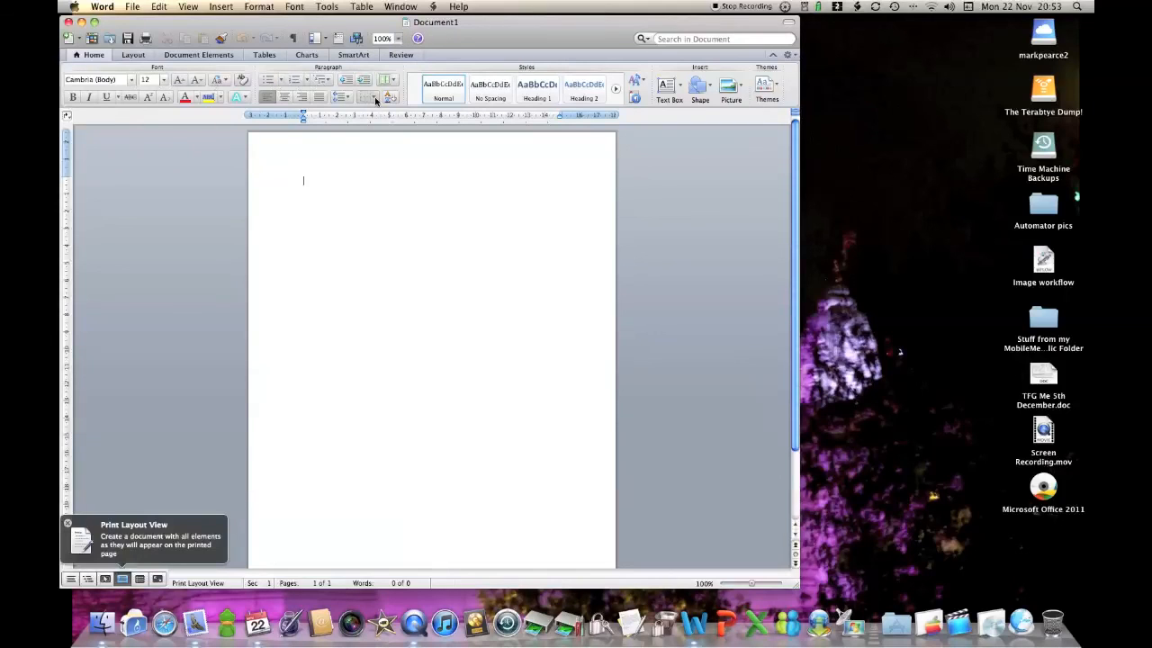
{"action": "mouse_move", "coordinate": [389, 97]}
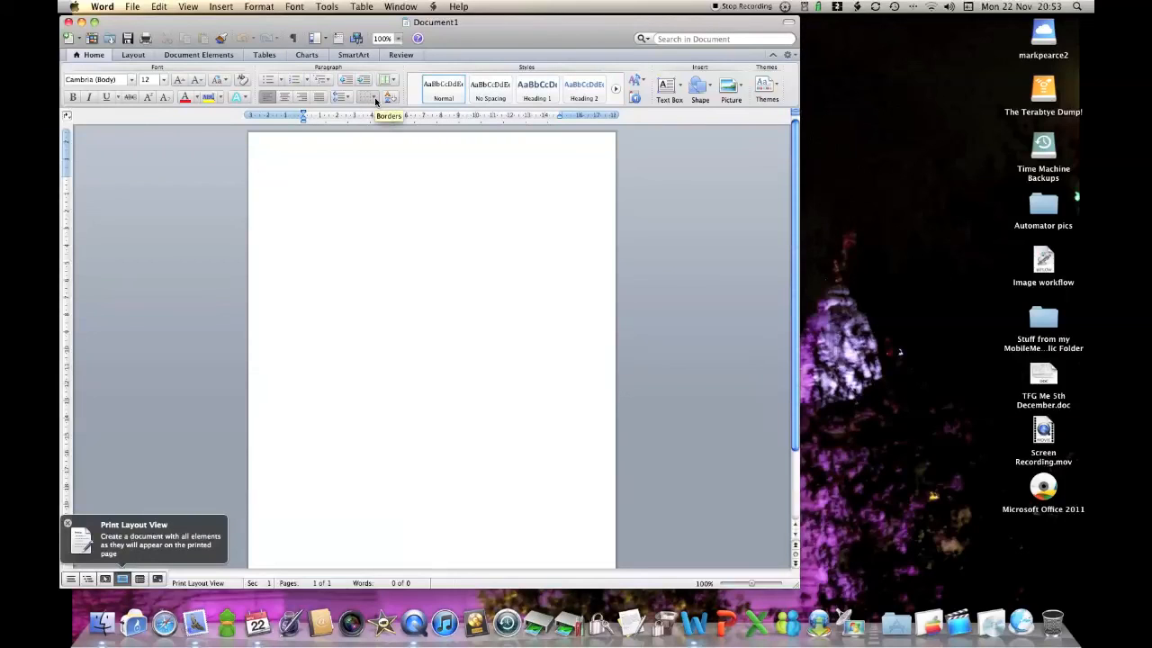
{"action": "left_click", "coordinate": [303, 180]}
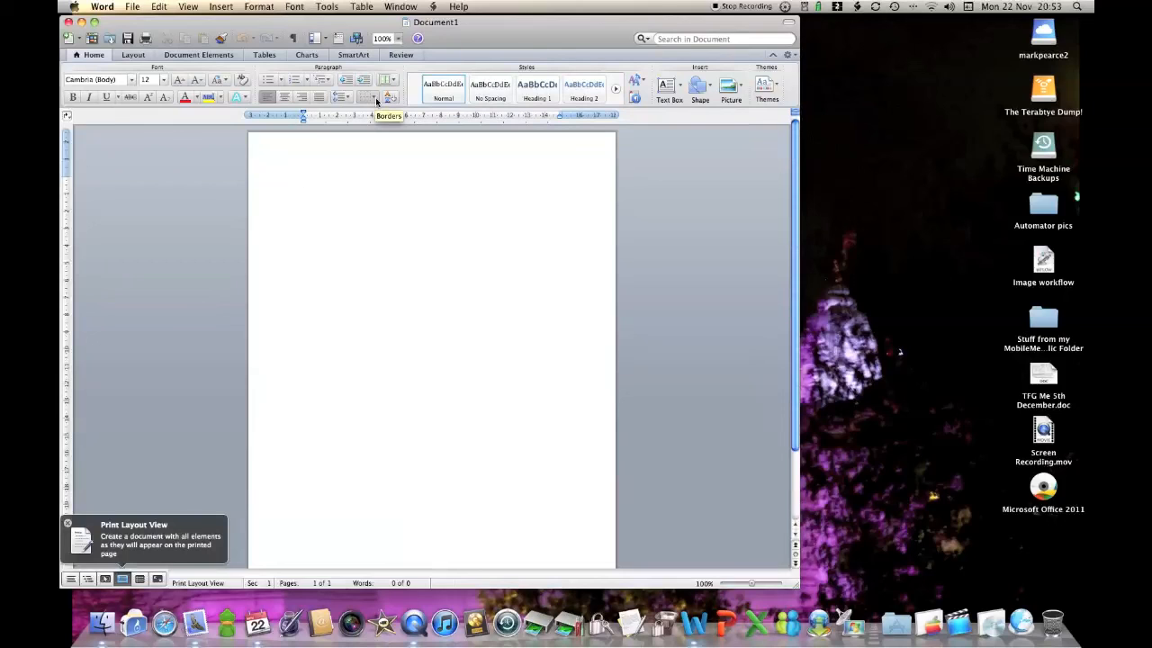
{"action": "left_click", "coordinate": [303, 180]}
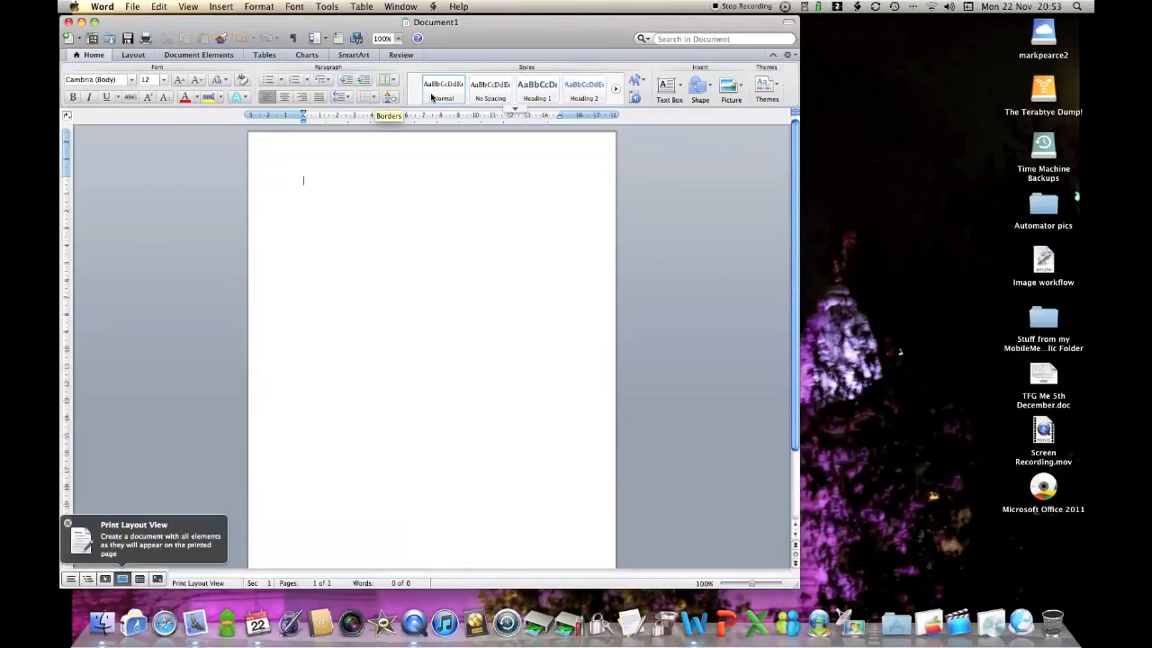